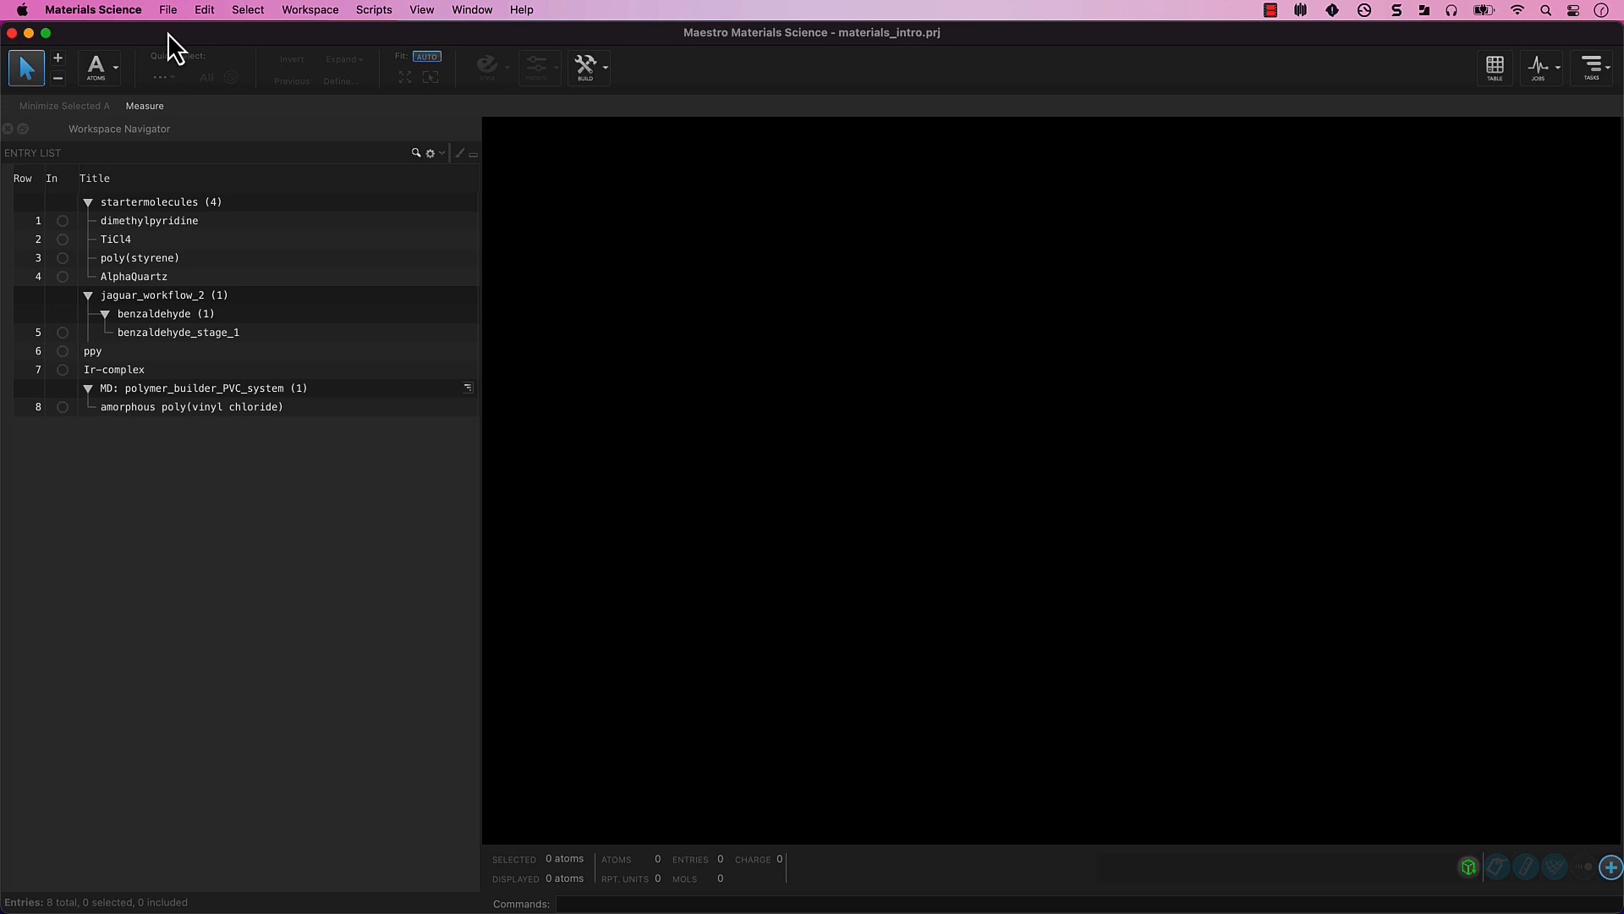
Reveal the File menu's project and structure import commands
left_click(169, 8)
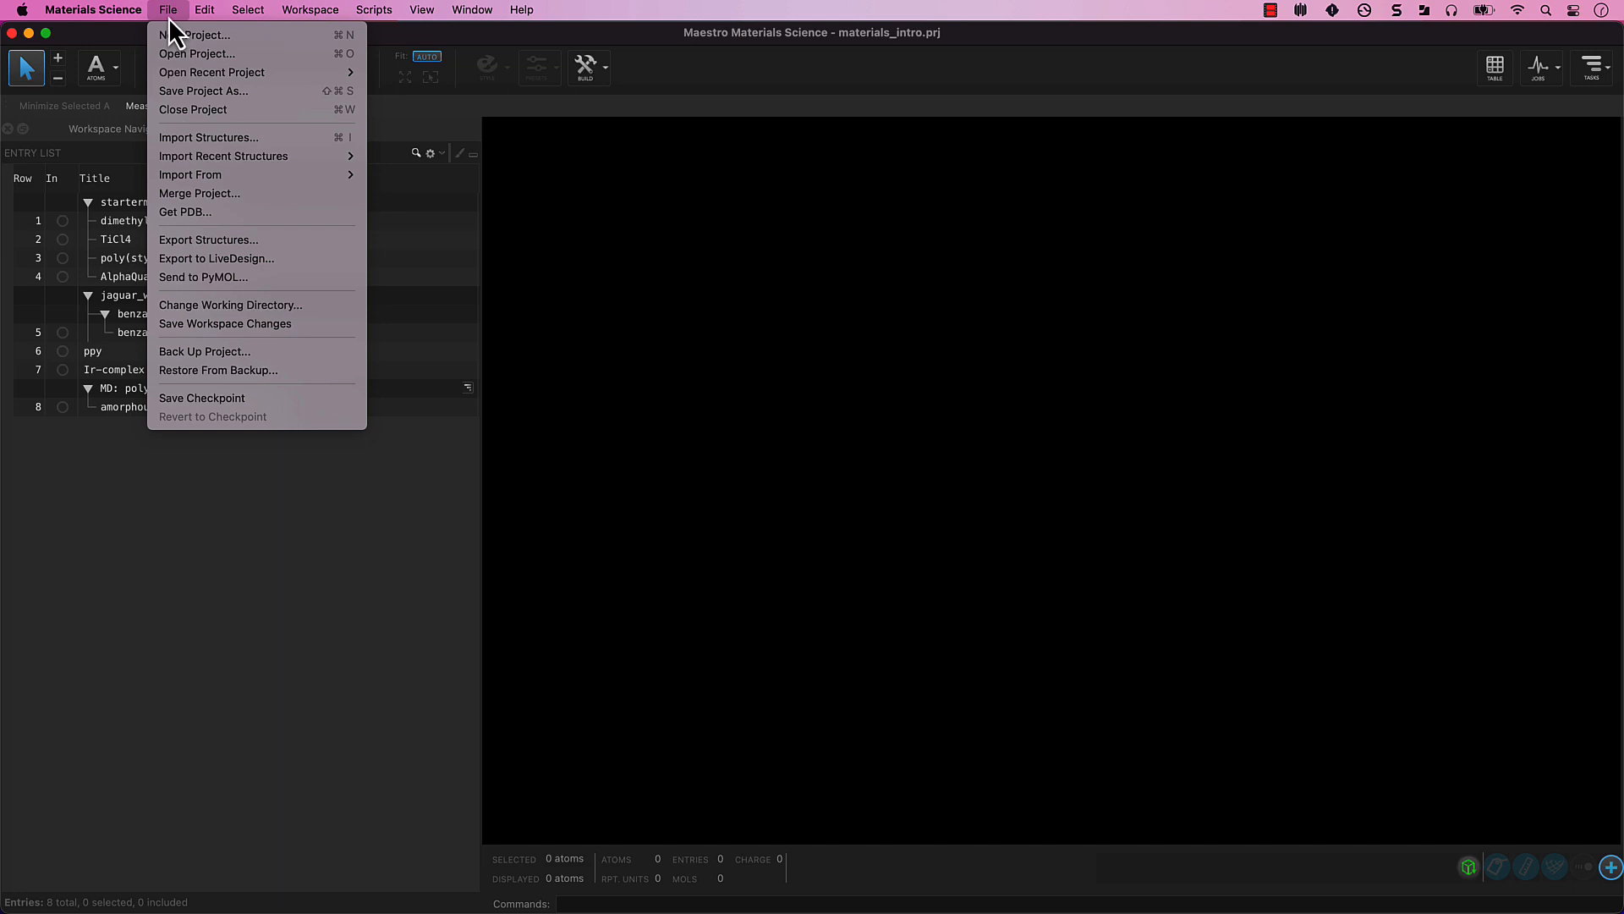
Start Import Structures with ZrO2.cif selected in the import dialog
left_click(208, 137)
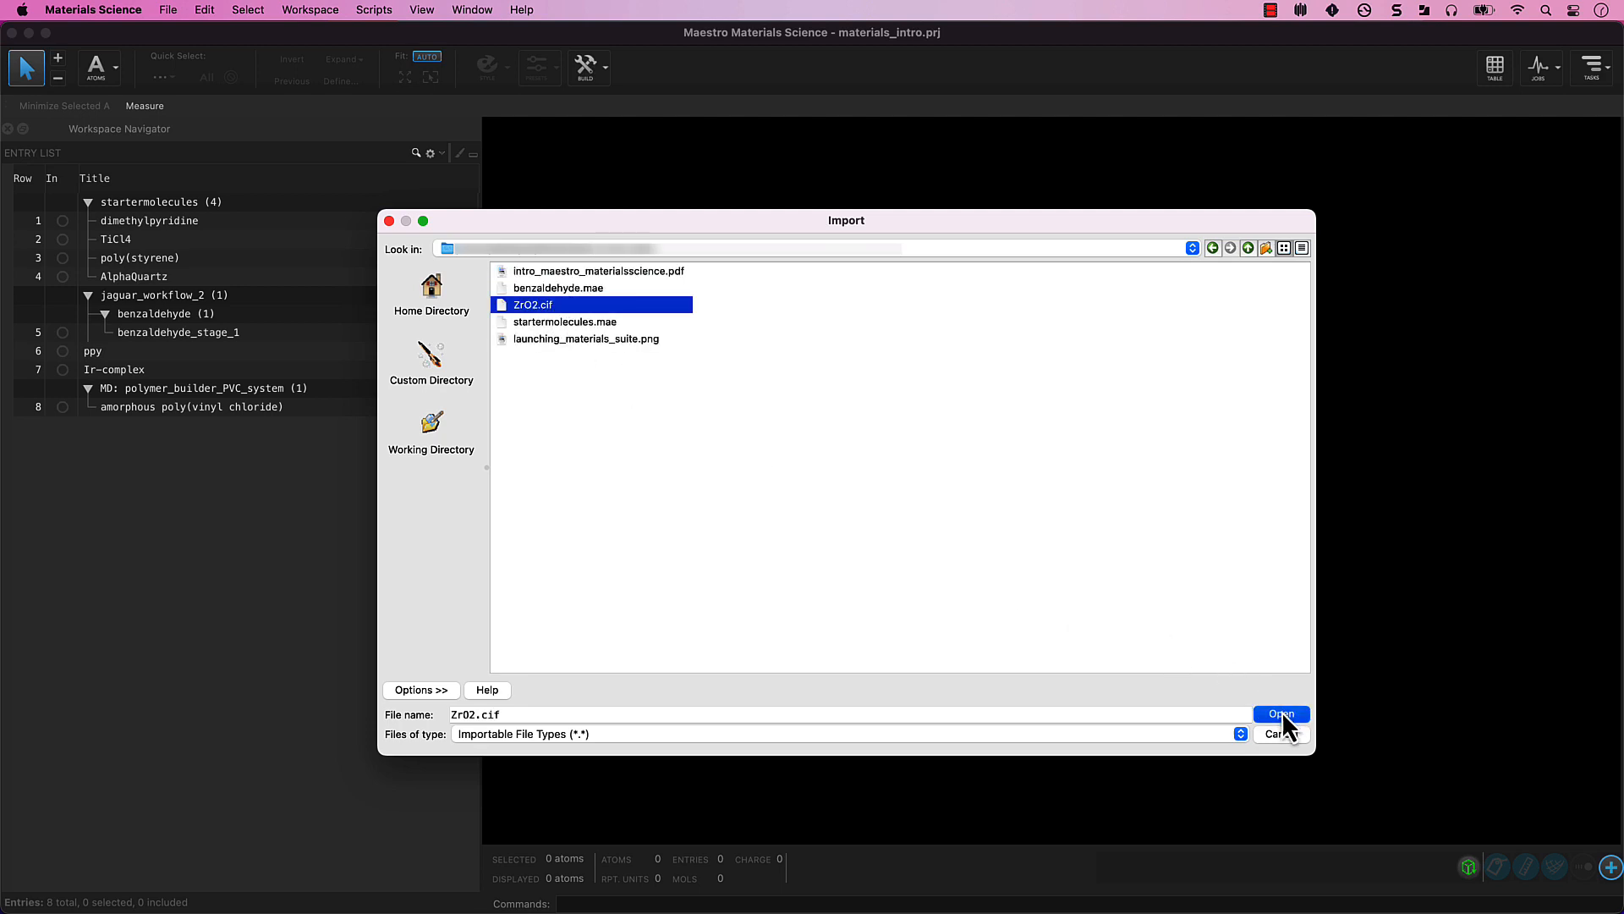
Import ZrO2.cif as entry 5000038 showing its 5.1291 cubic unit cell
left_click(1283, 714)
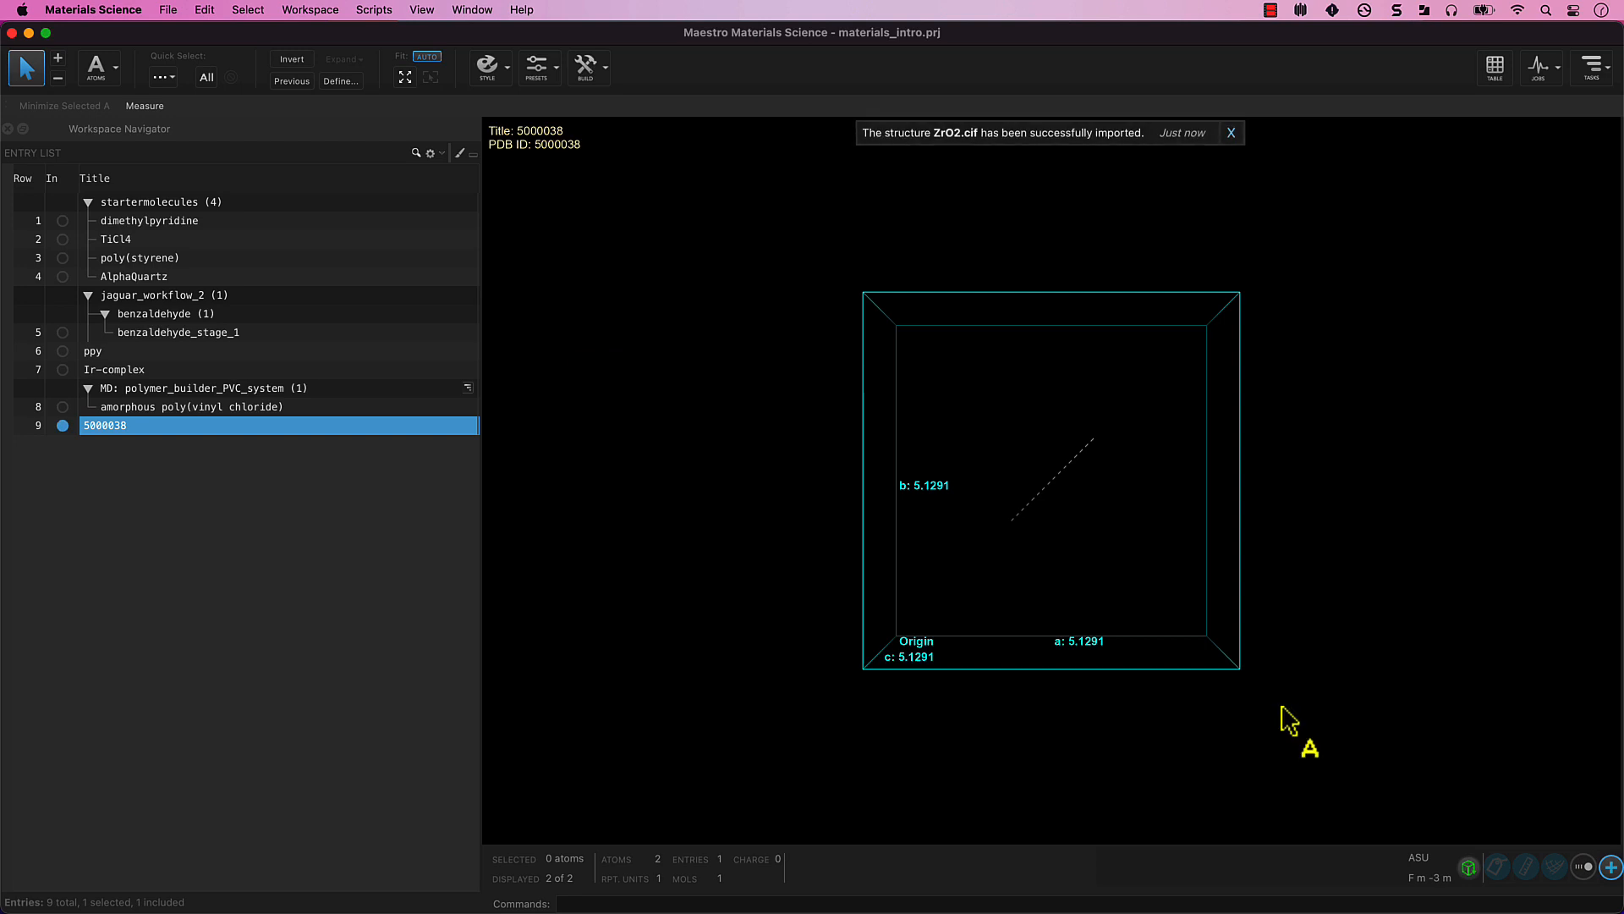
mouse_move(1196, 665)
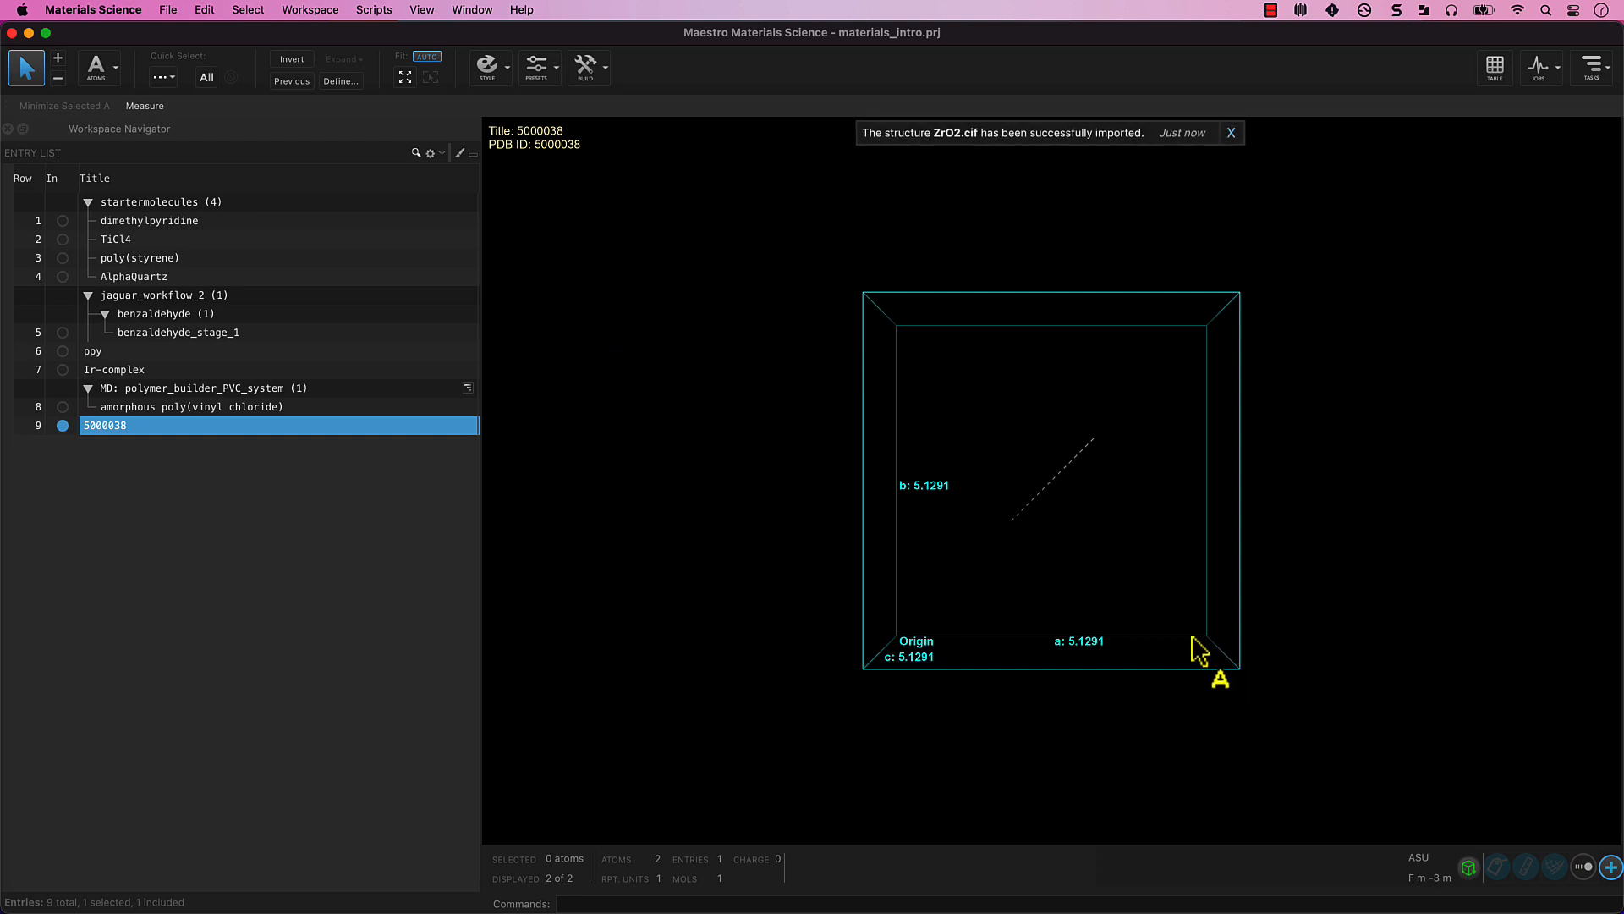
mouse_move(1185, 665)
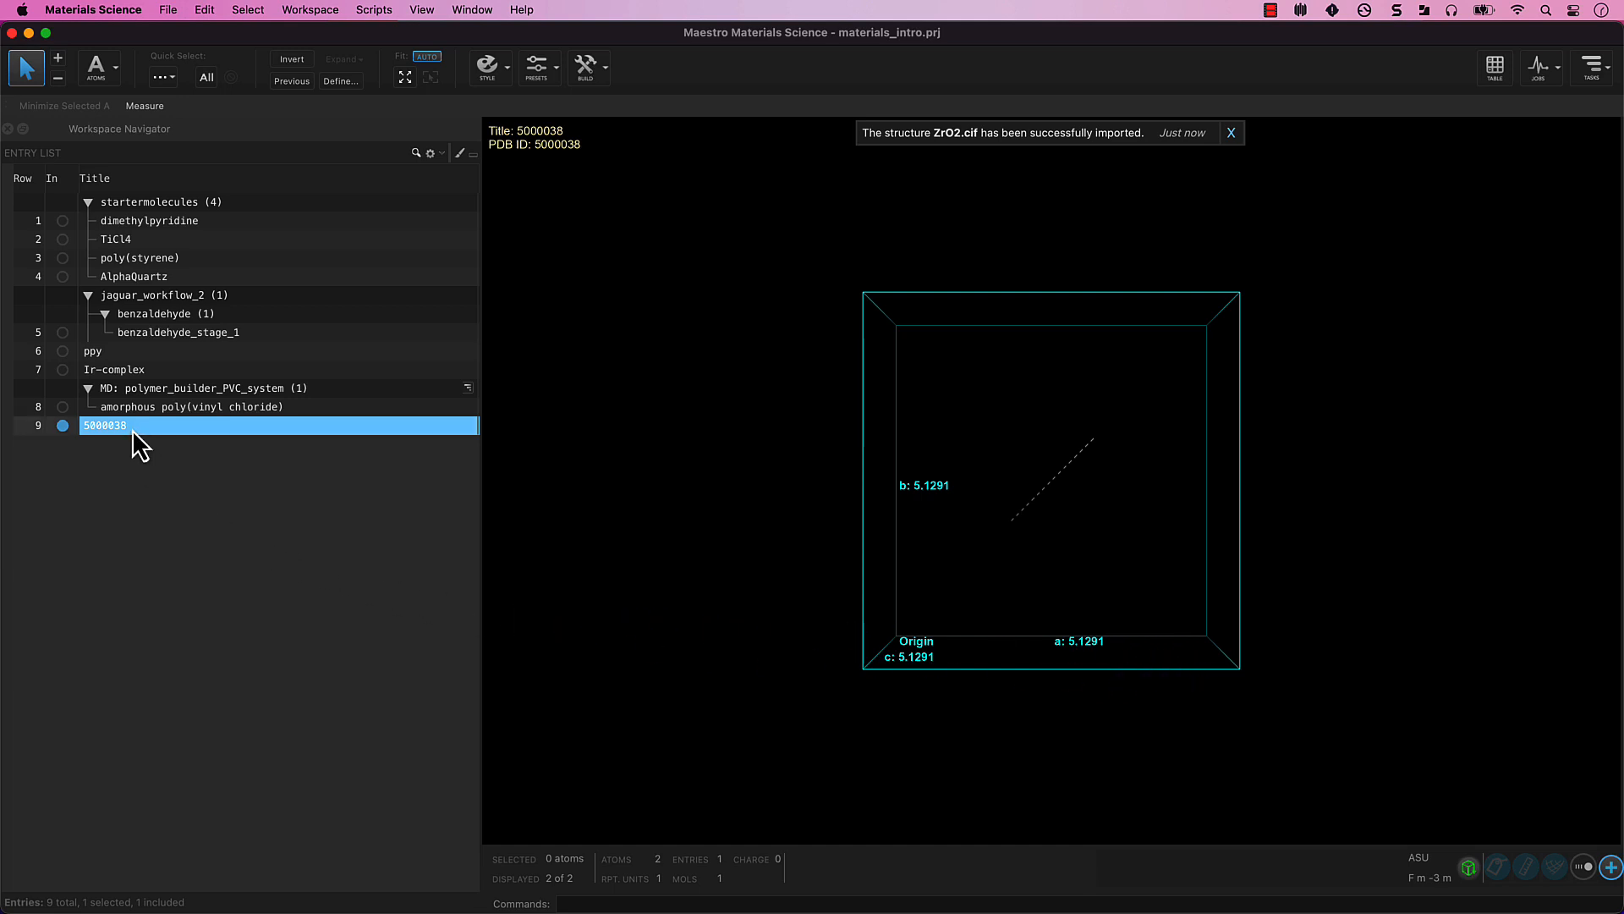
Rename entry 5000038 to c-ZrO2
double_click(105, 426)
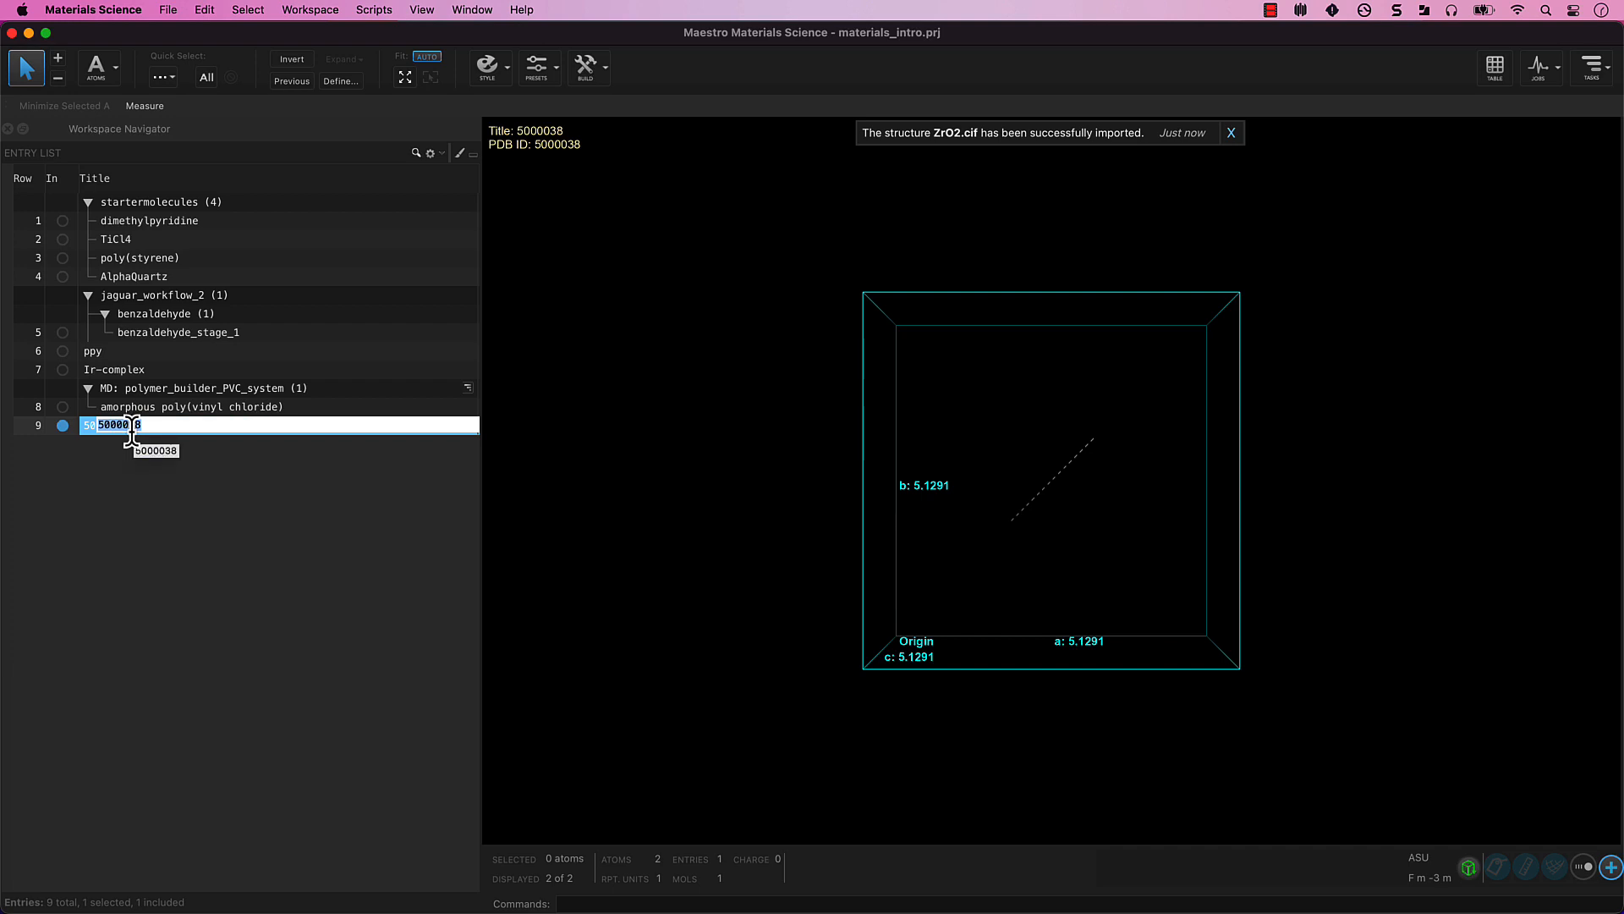
type("c-Zr")
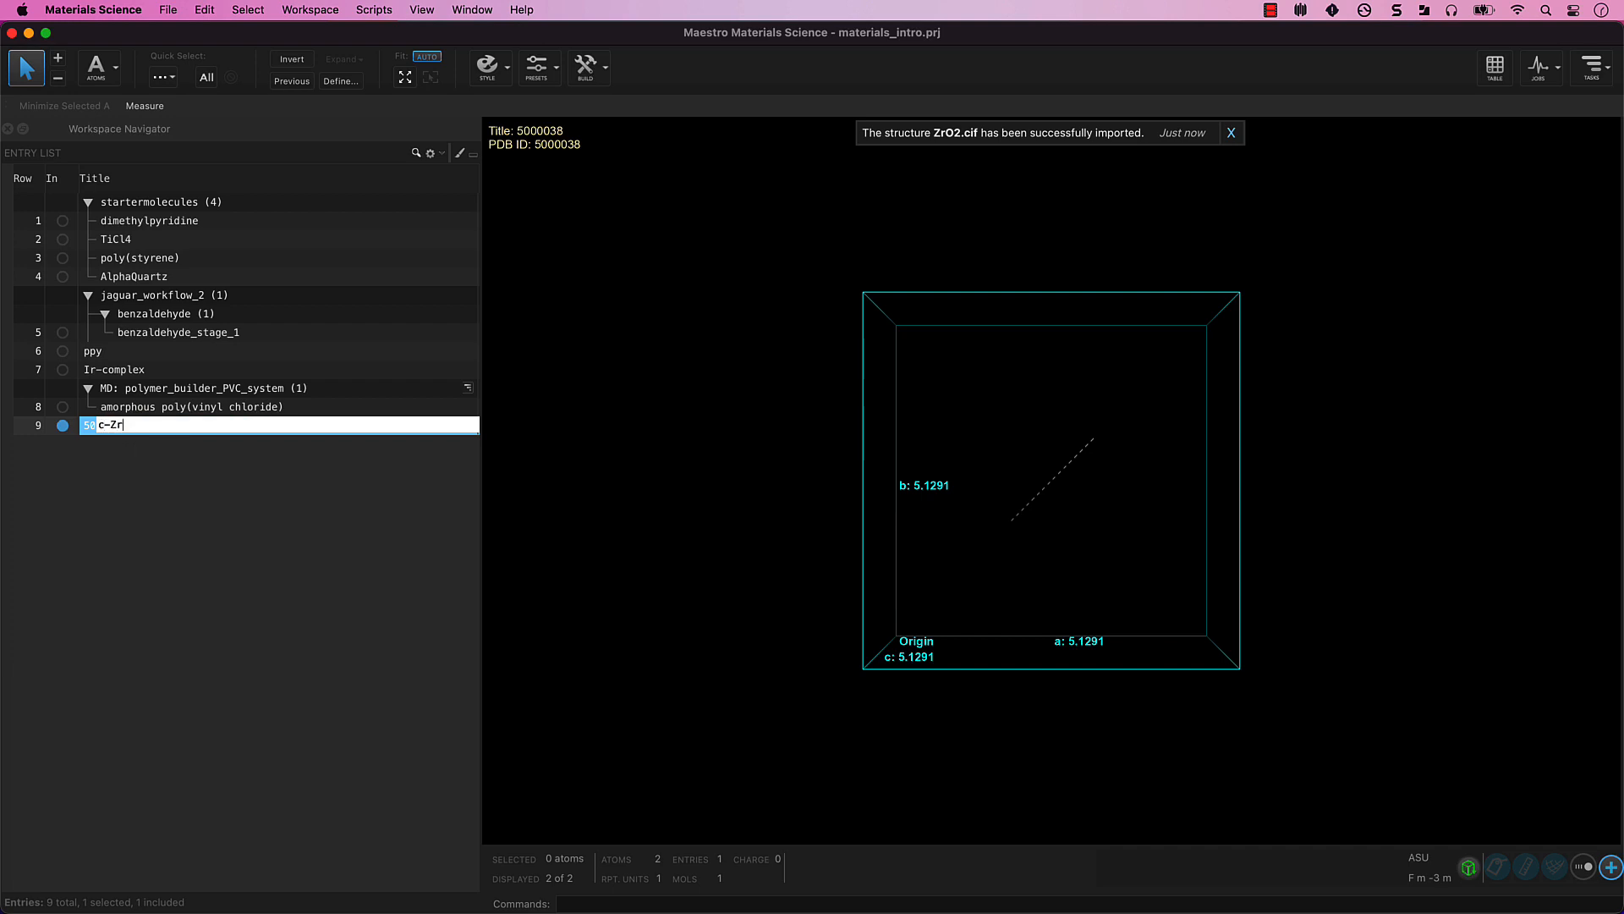
key("Enter")
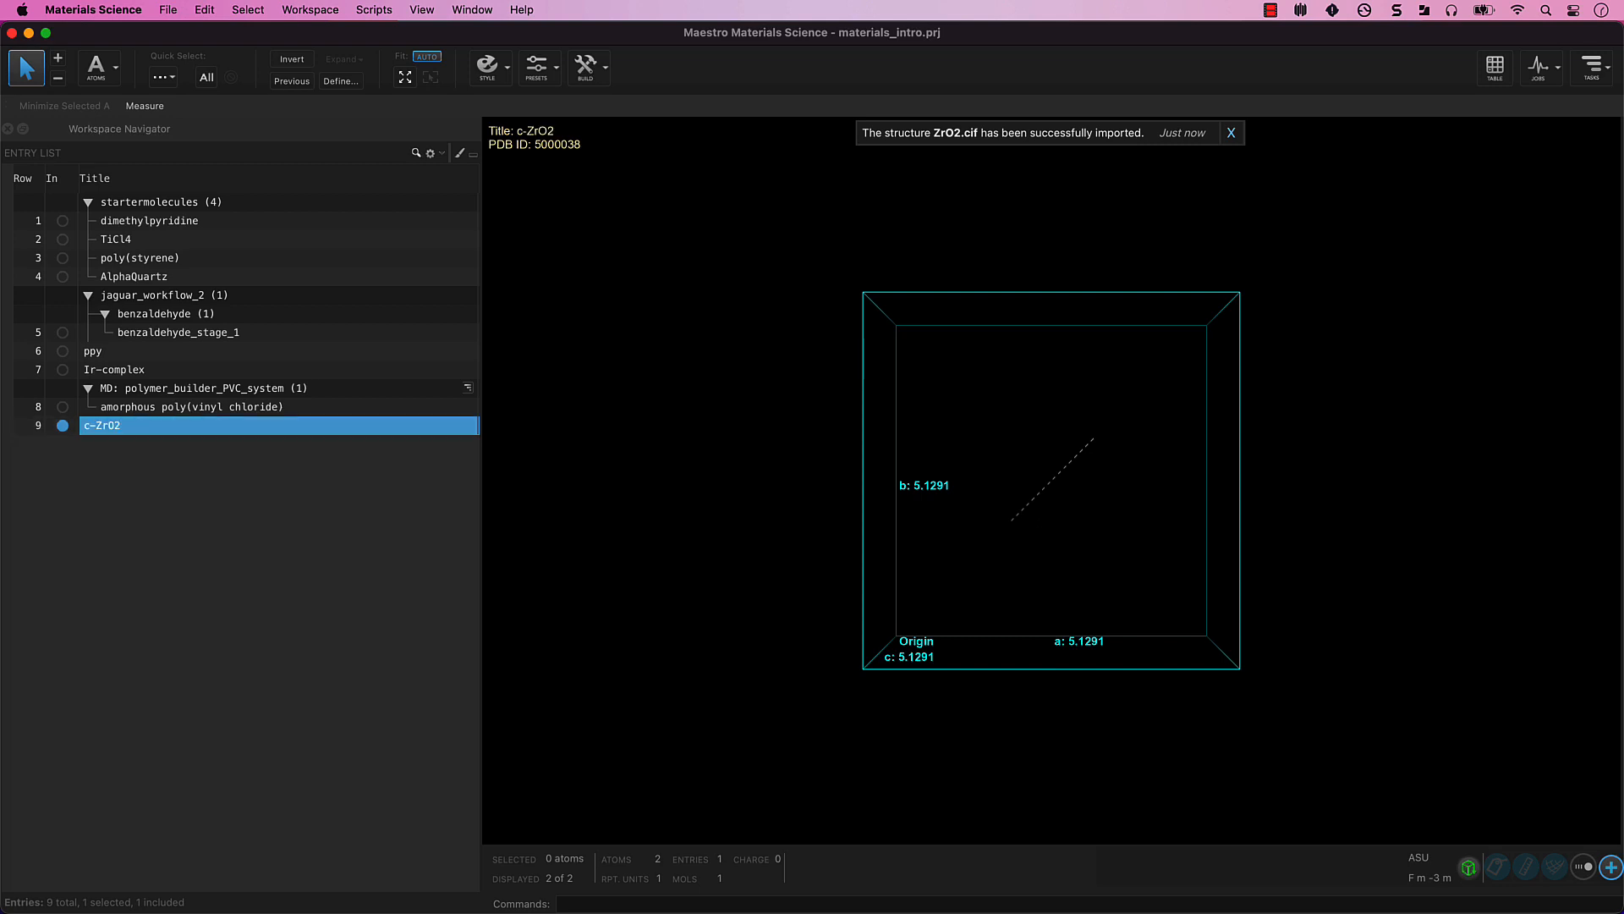
mouse_move(383, 132)
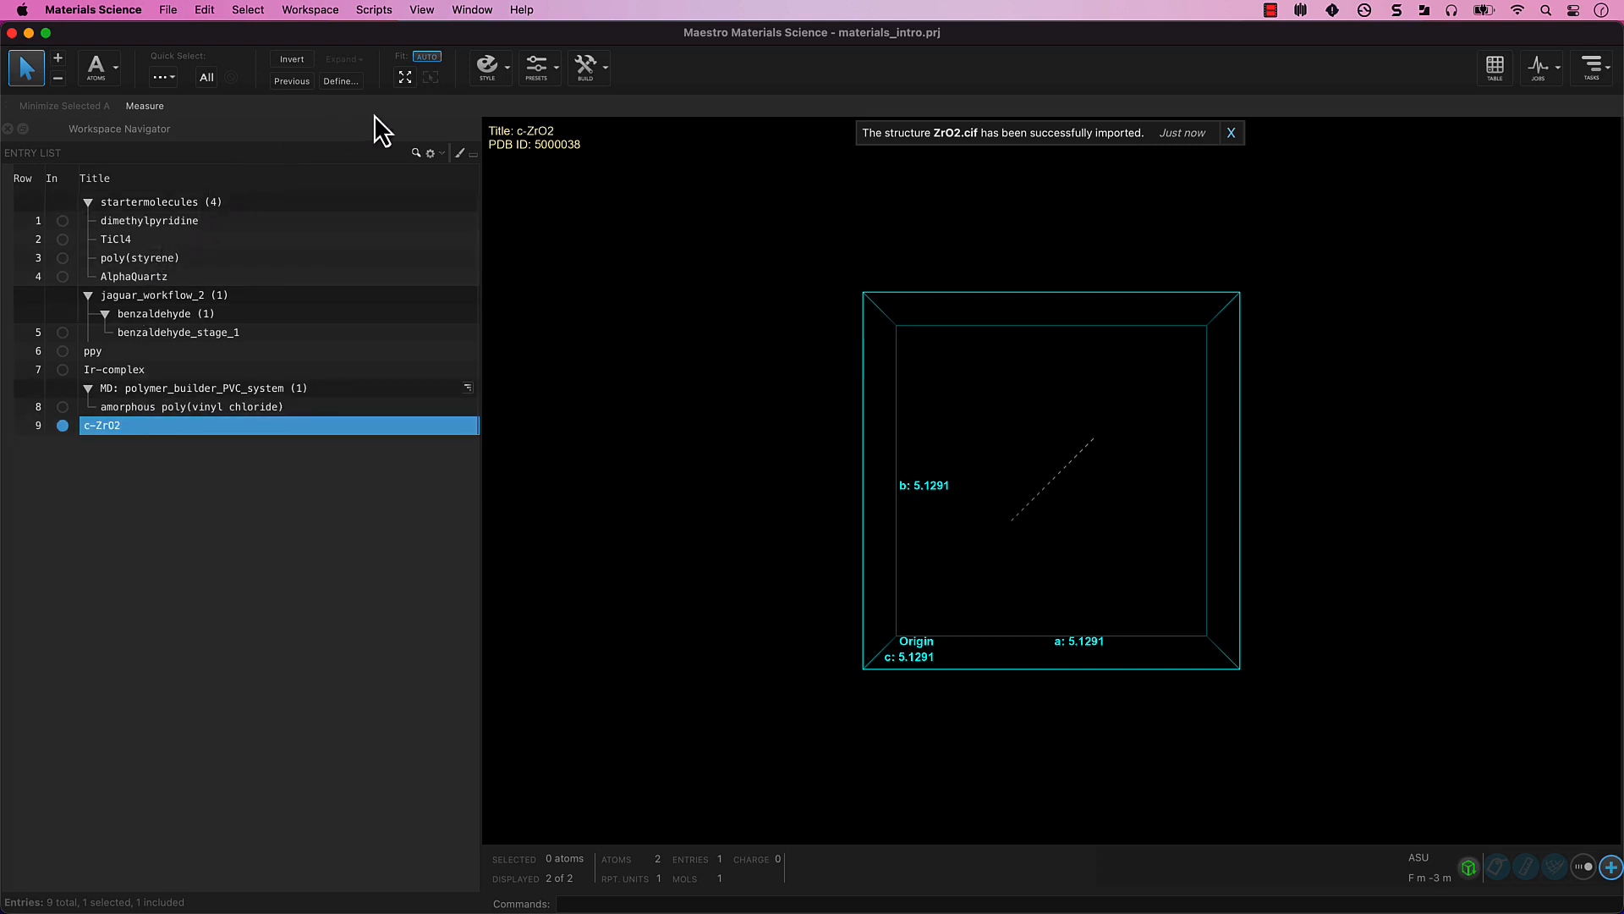
mouse_move(345, 126)
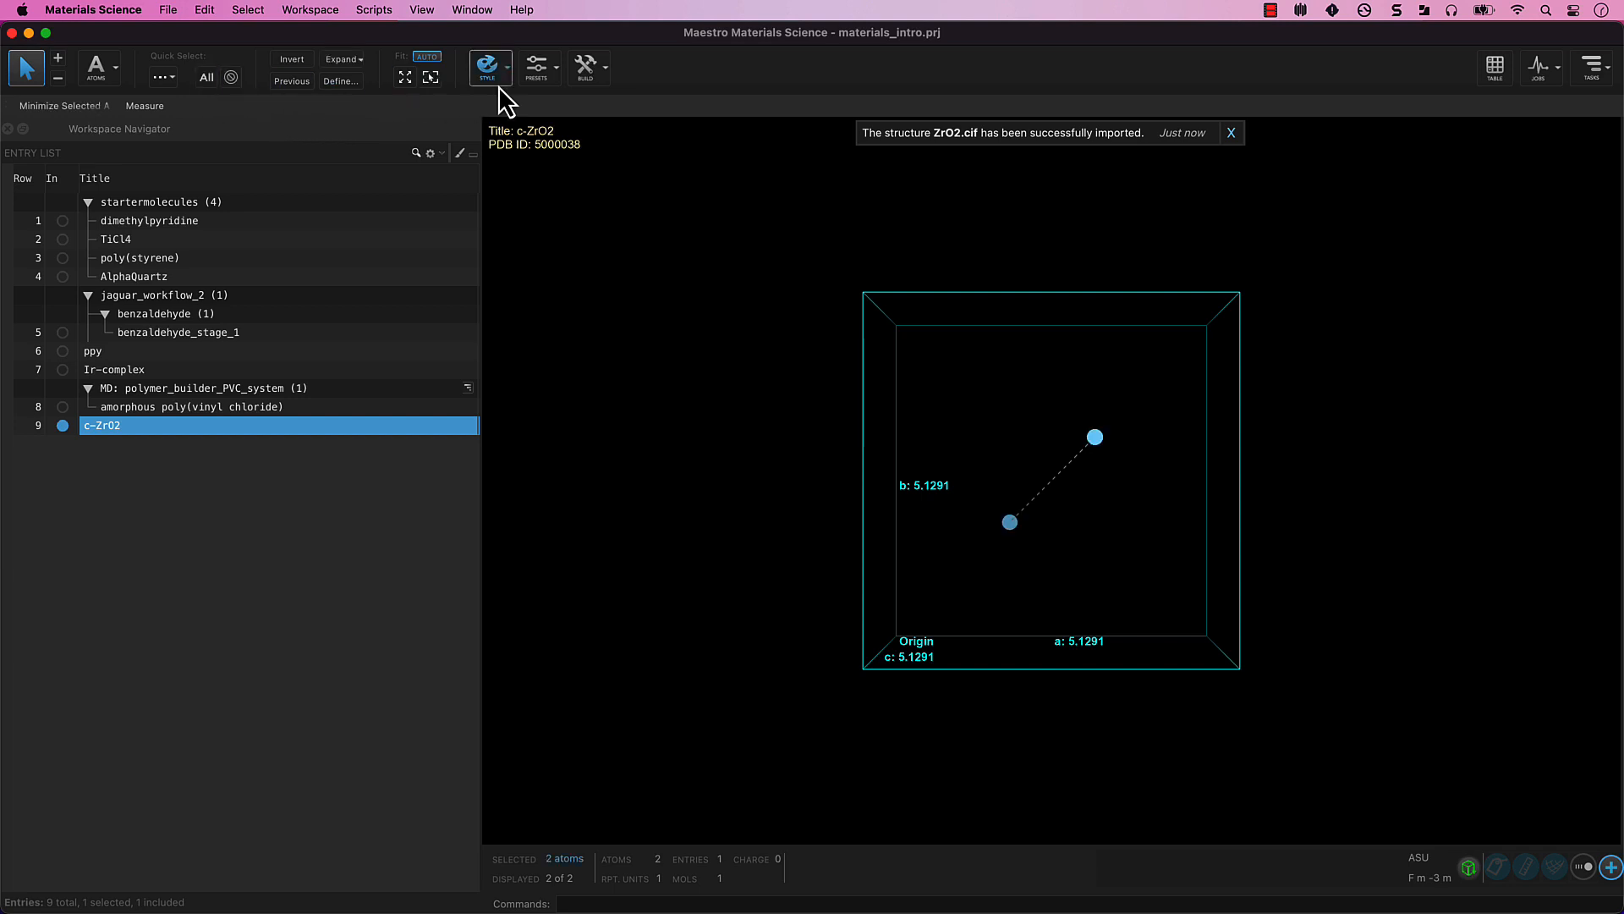
Show c-ZrO2 as ball-and-stick with zirconium and oxygen coloured distinctly
left_click(485, 67)
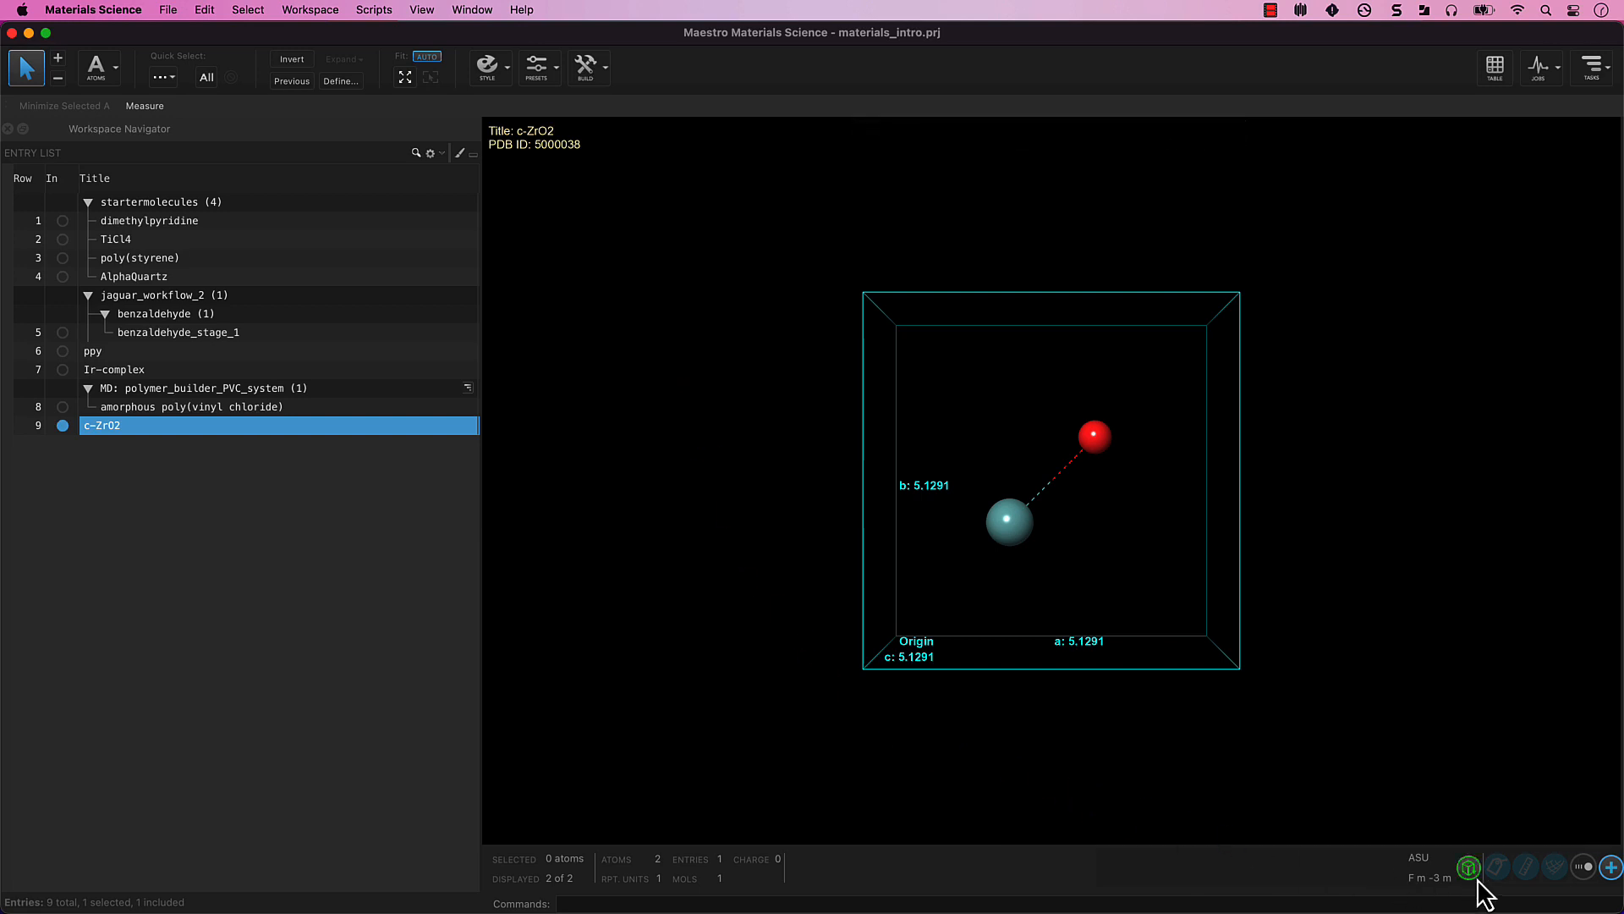
Build a 3x3x3 supercell of c-ZrO2 giving 324 atoms
left_click(1469, 868)
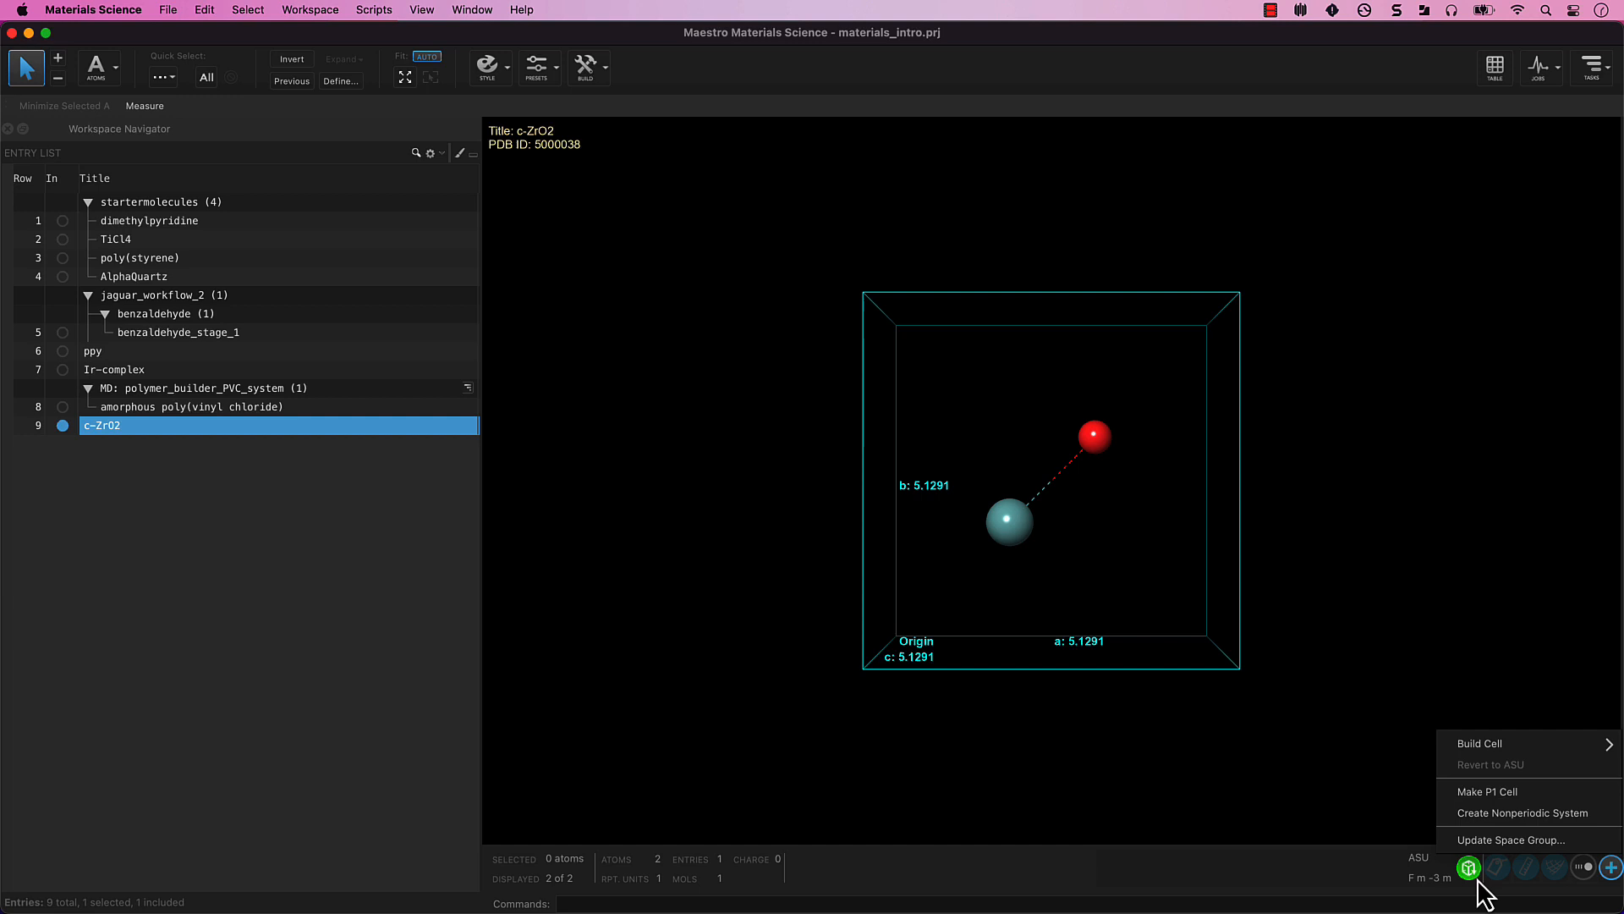
mouse_move(1523, 813)
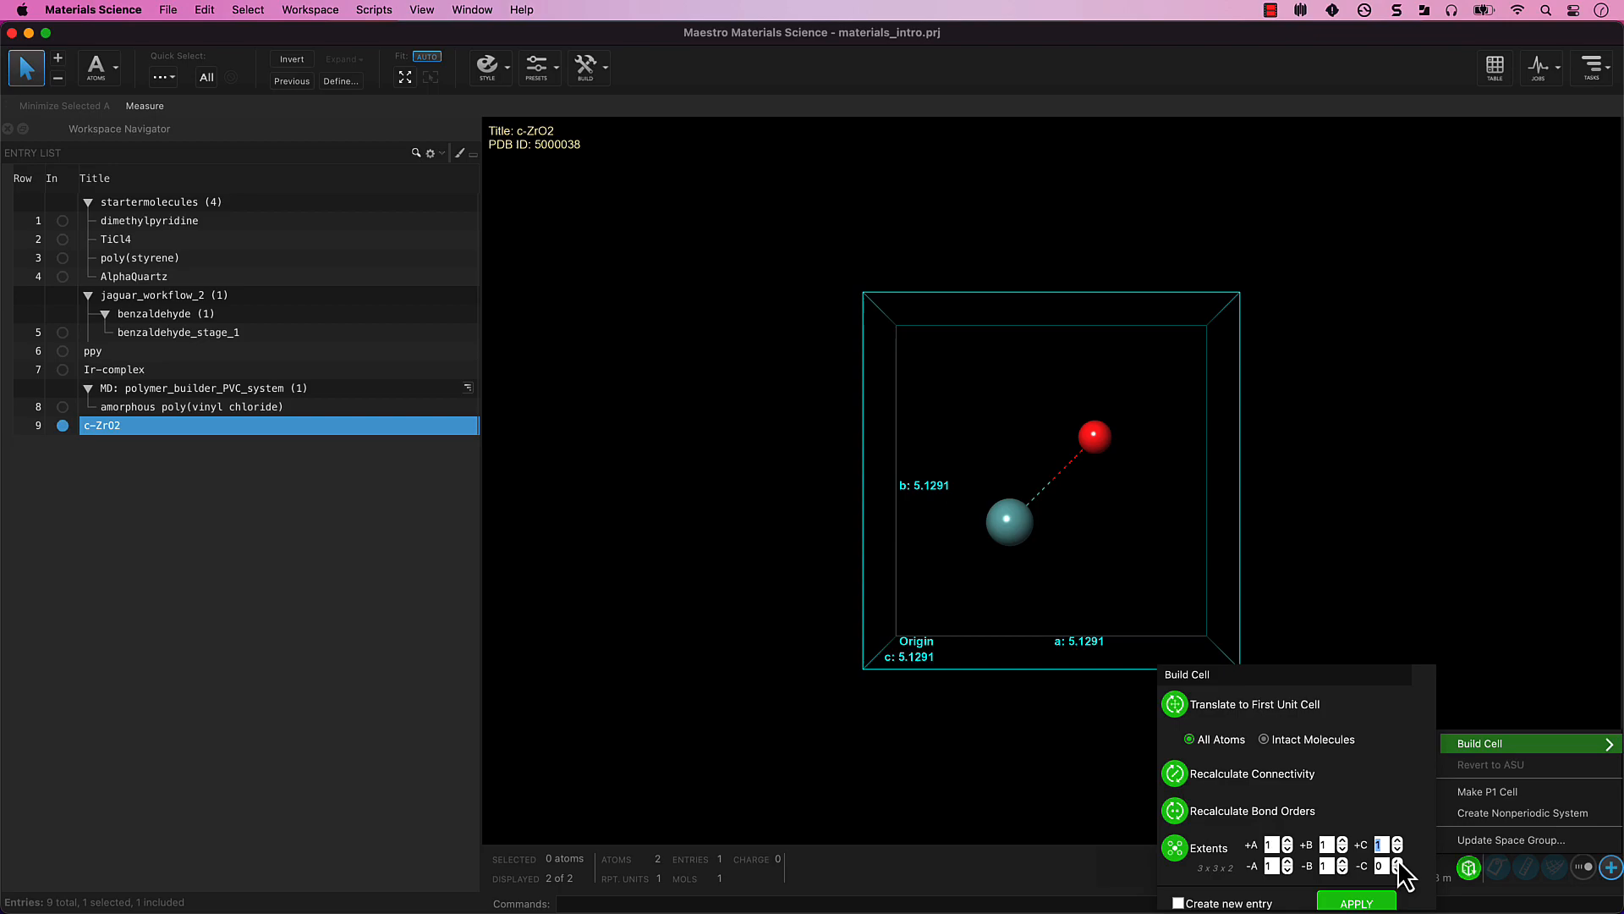
left_click(1356, 902)
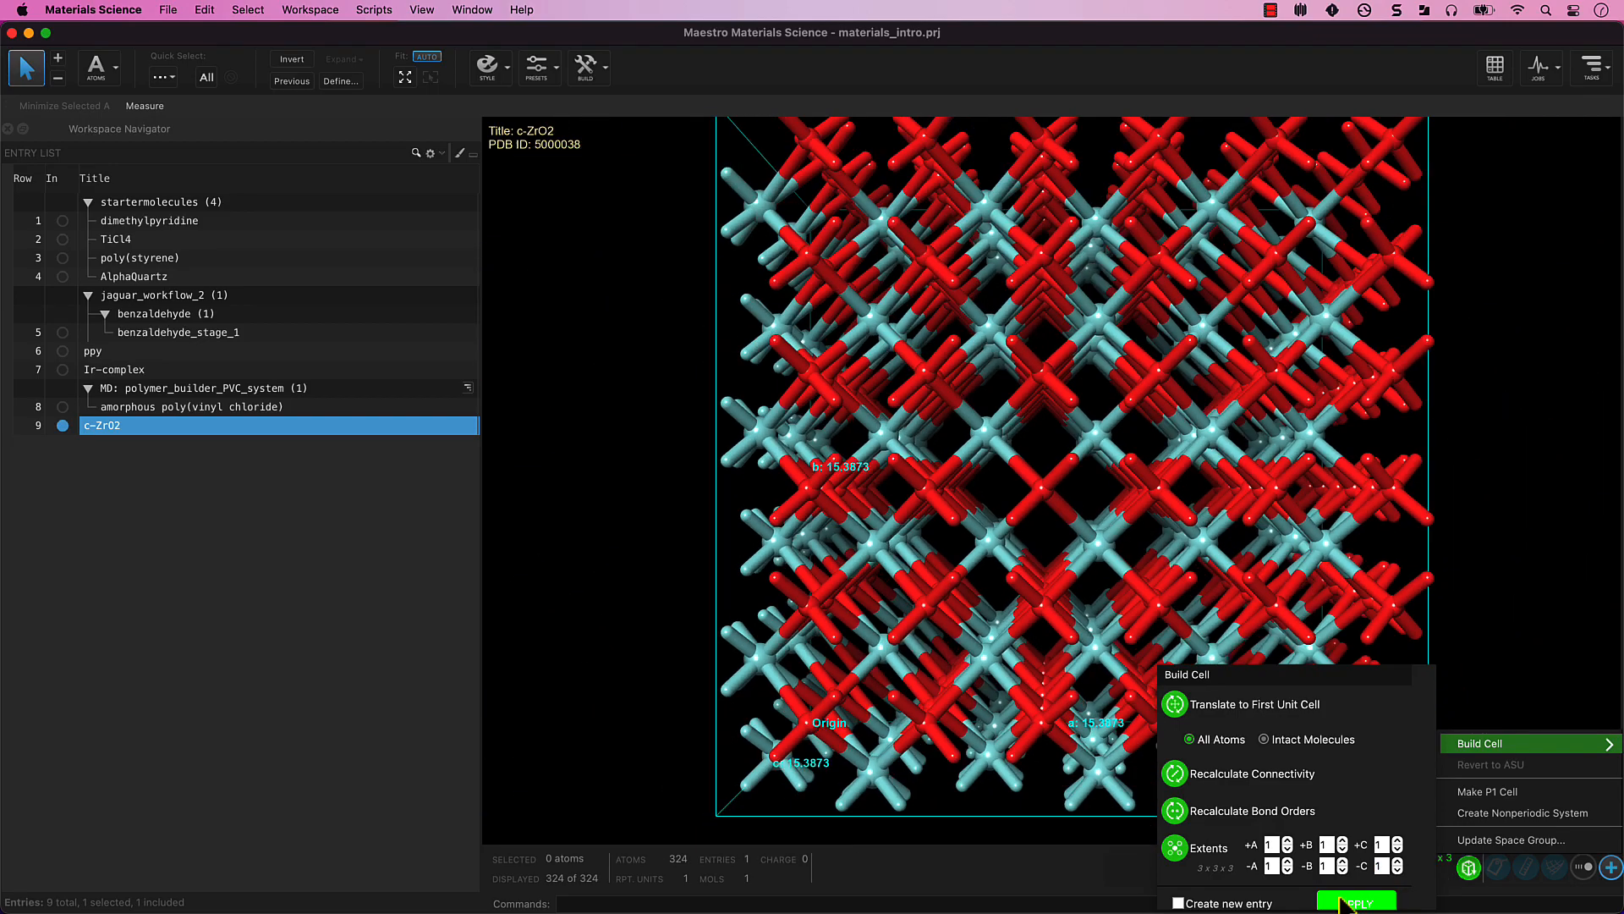
left_click(1357, 902)
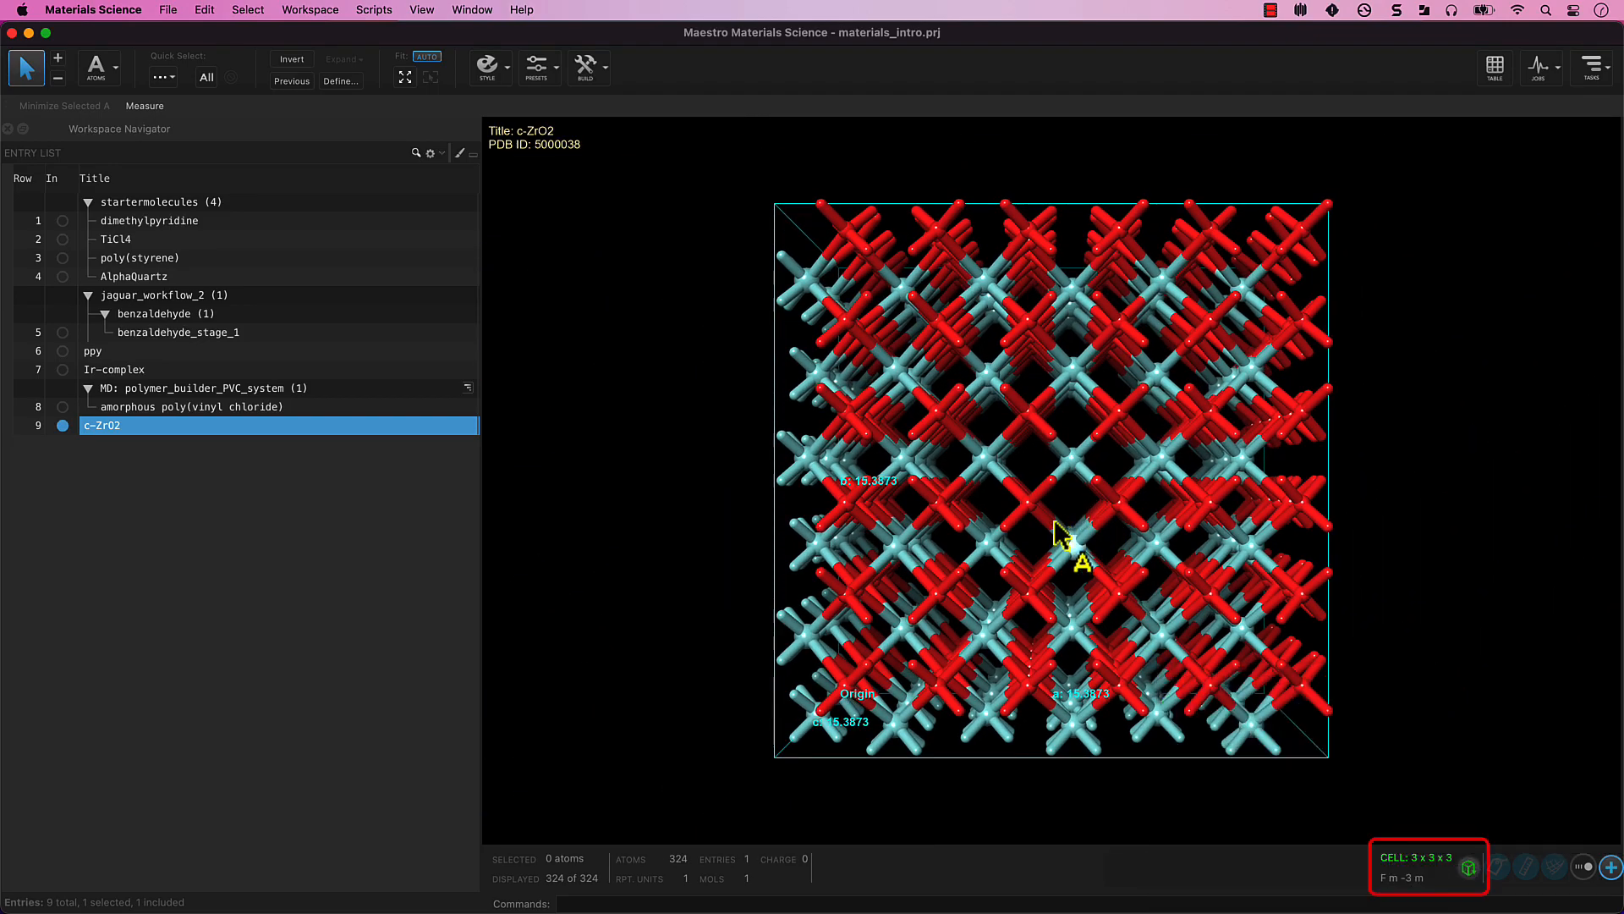
left_click_drag(1056, 533, 1171, 518)
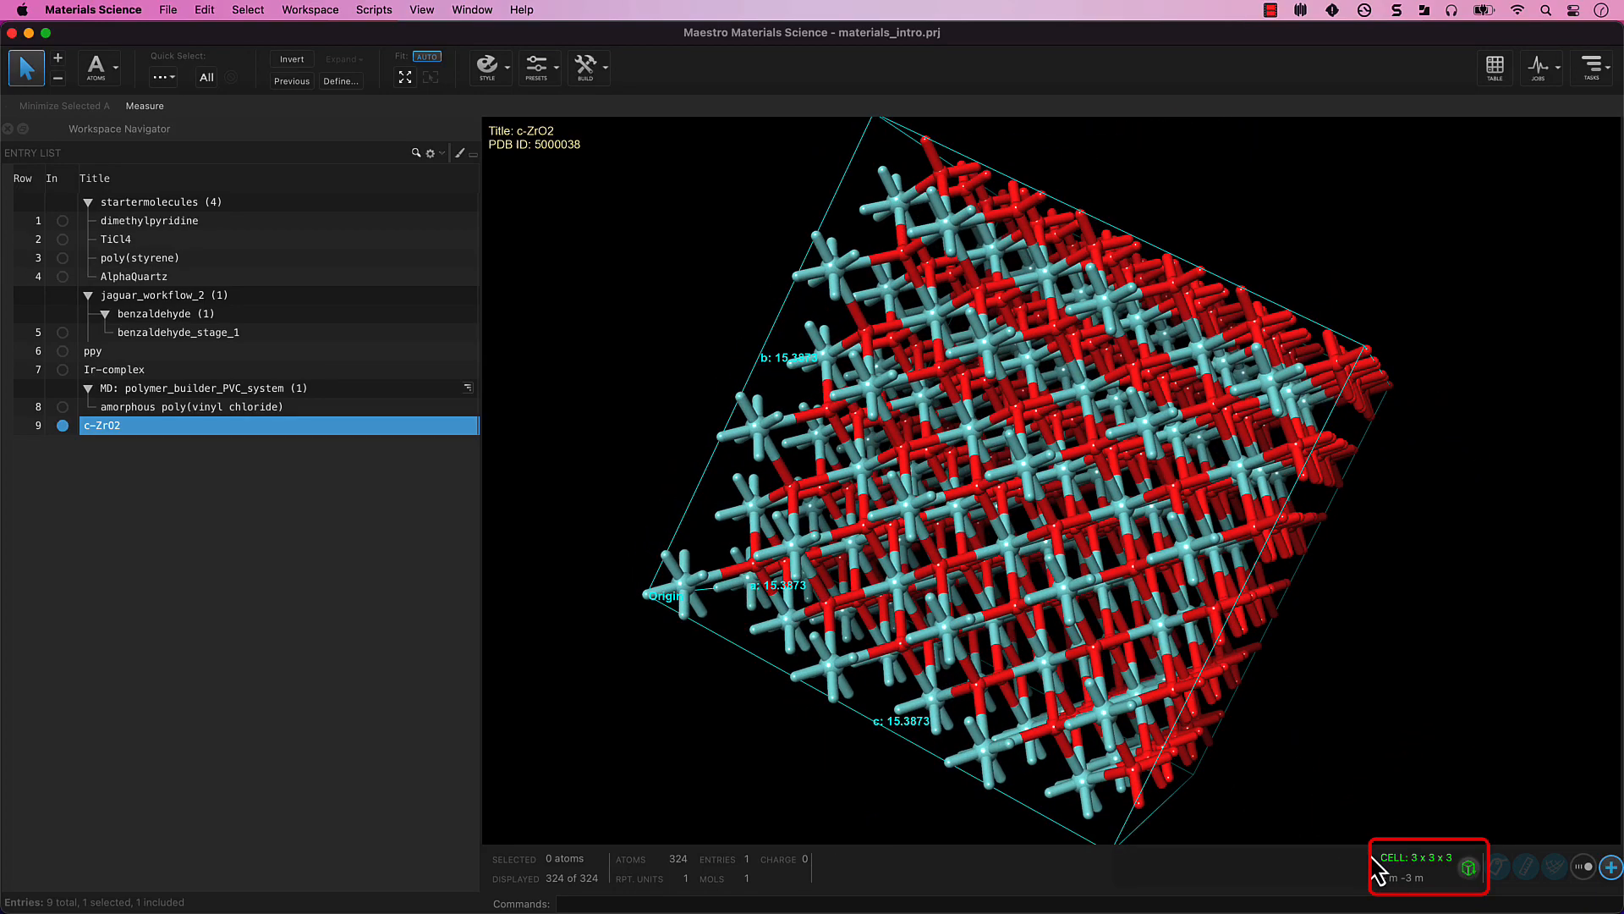
mouse_move(1375, 876)
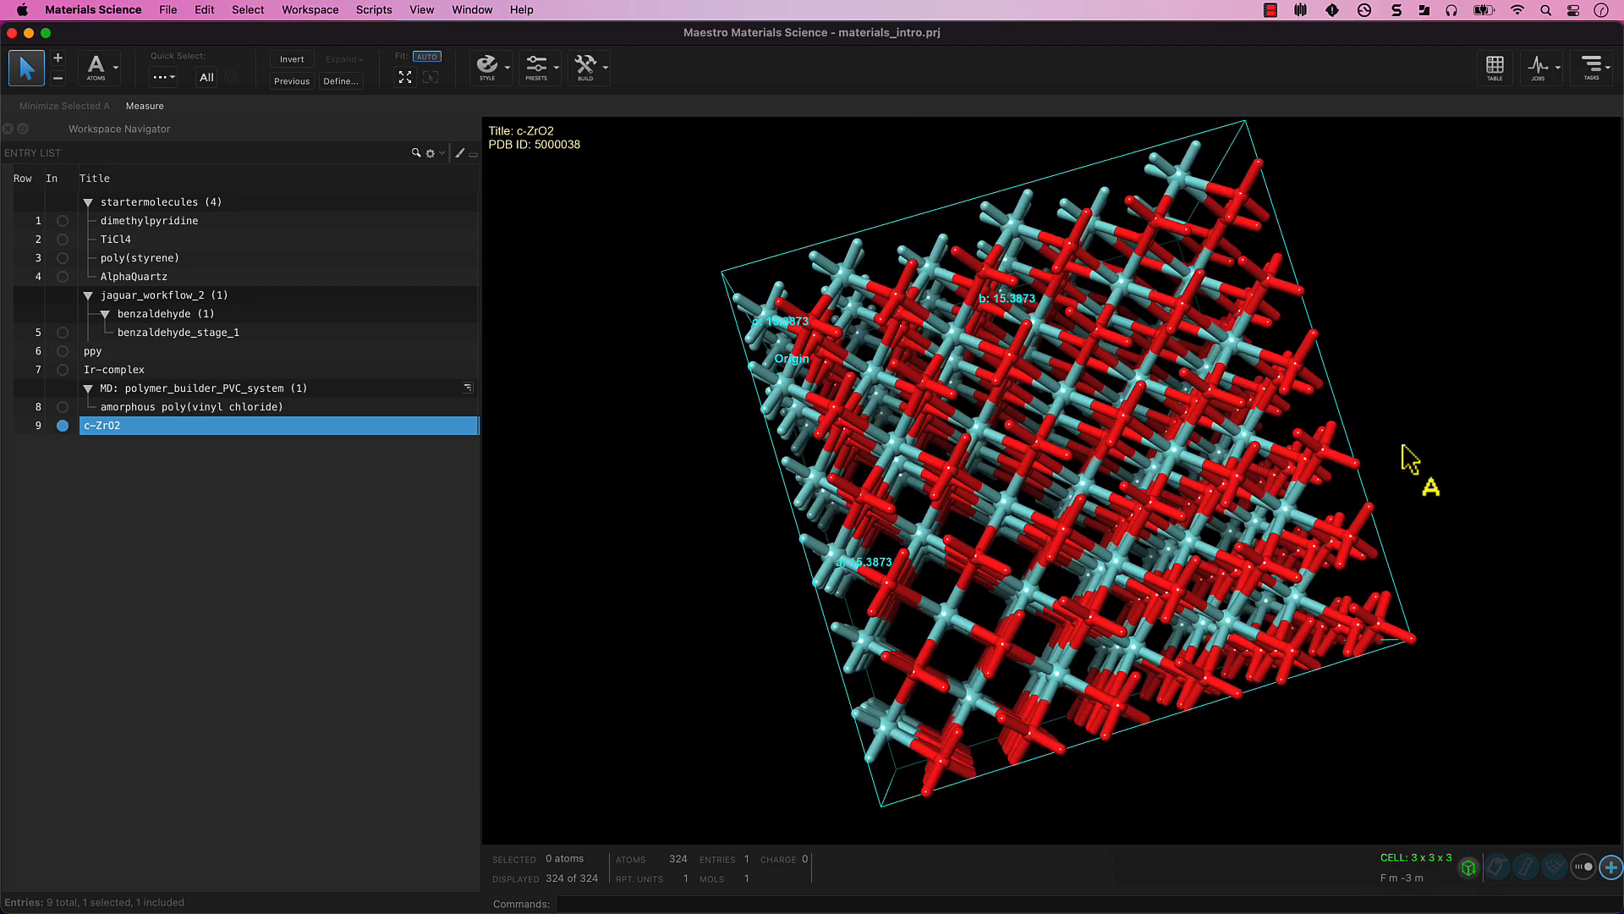
left_click_drag(1409, 459, 1056, 477)
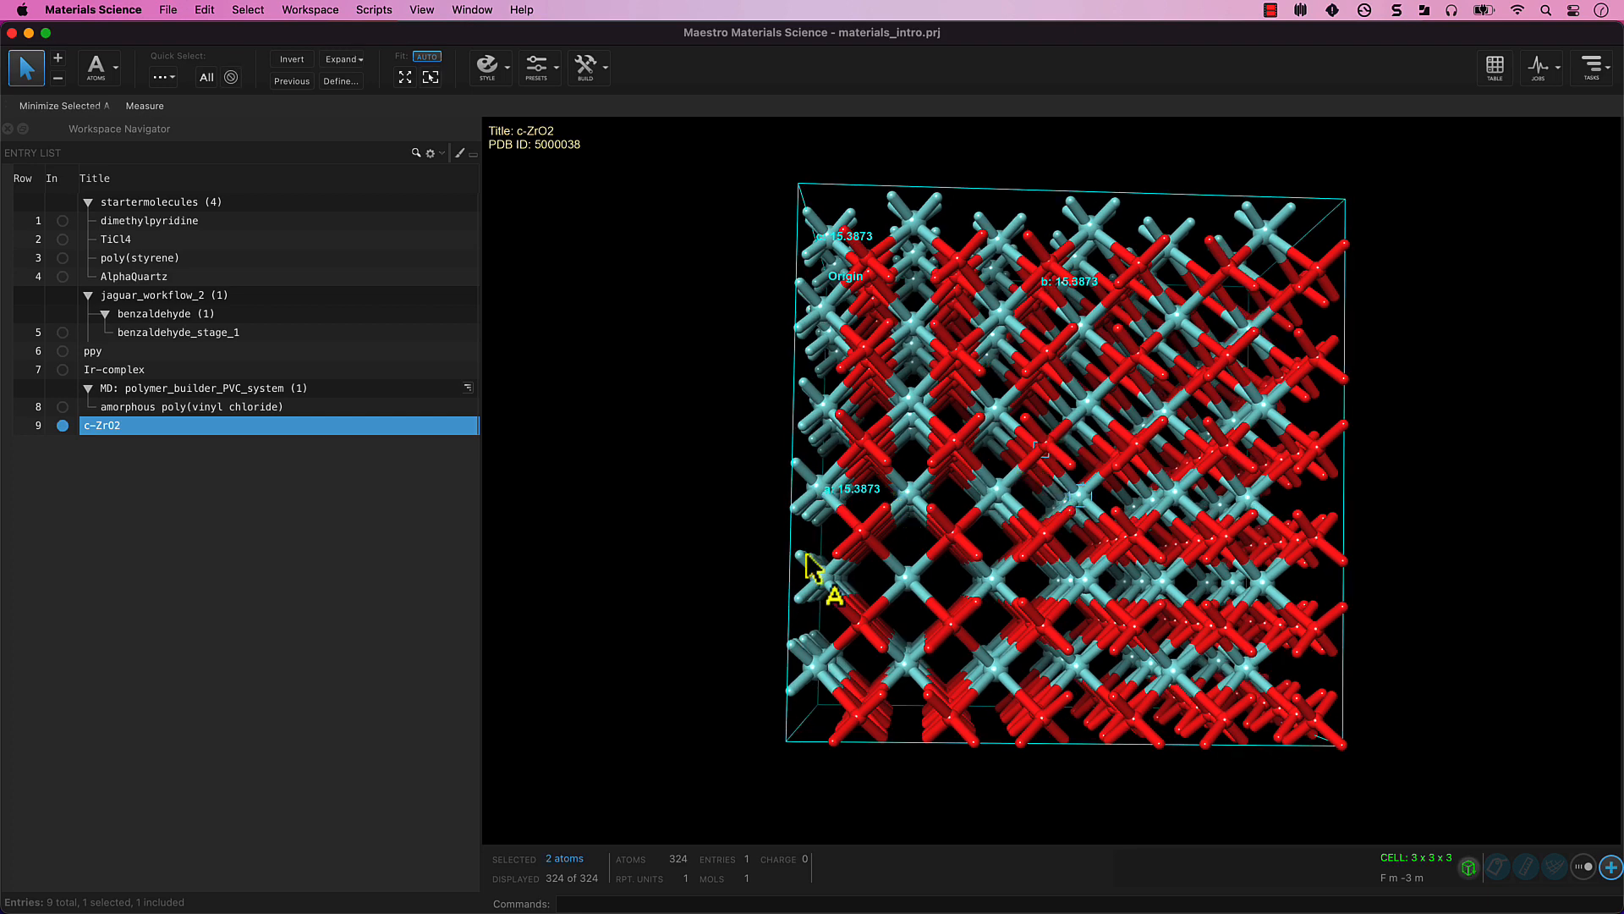
mouse_move(1495, 669)
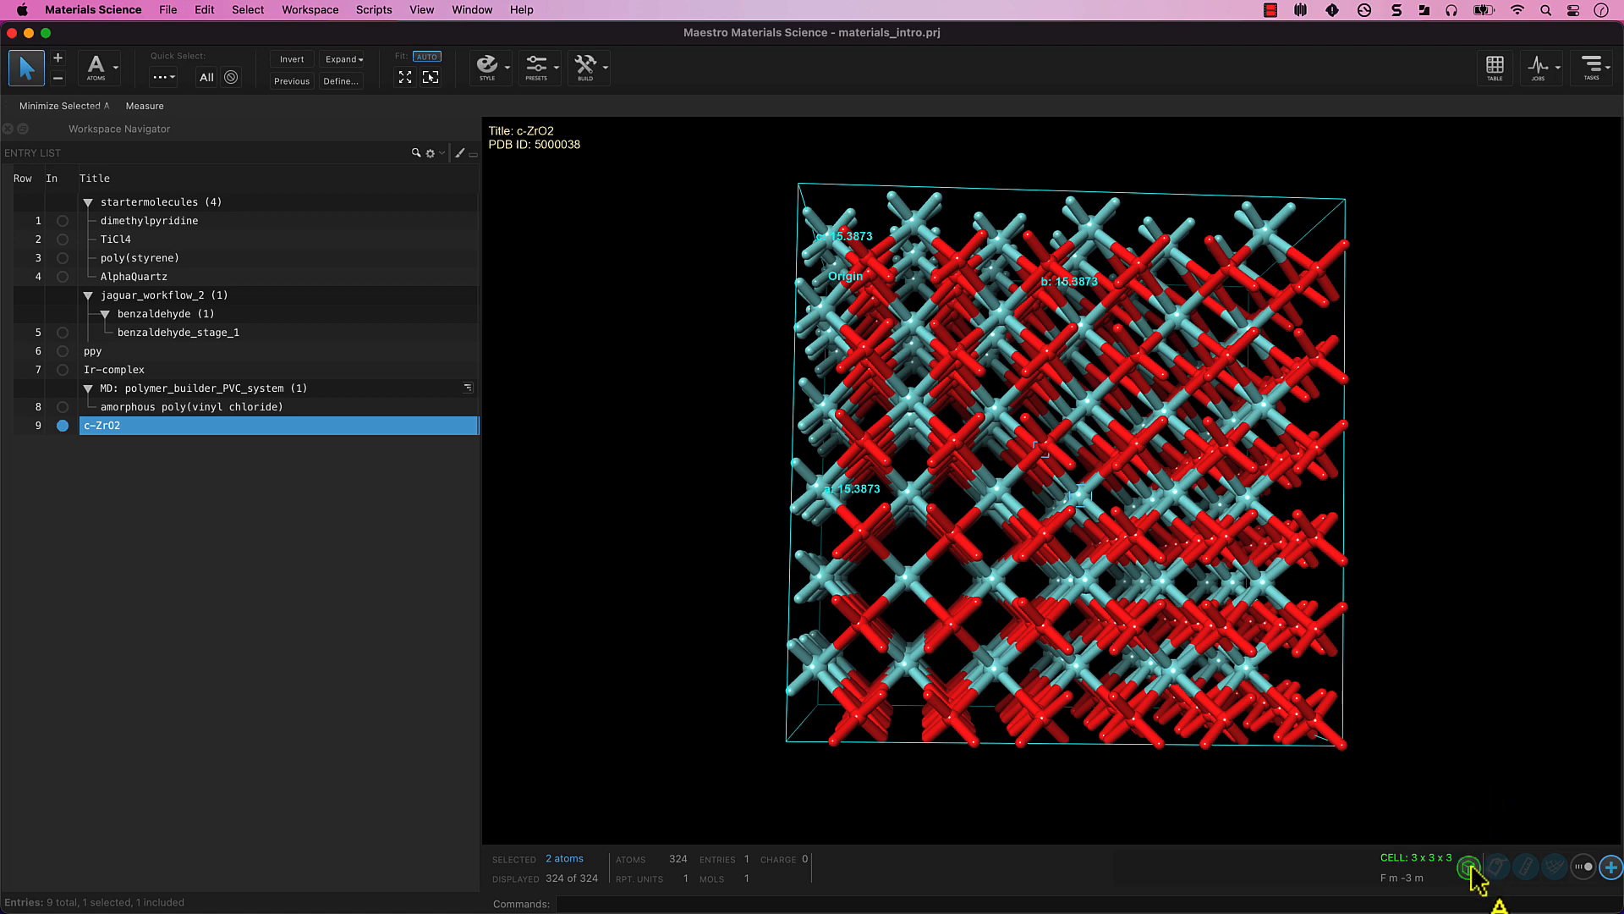
Make a P1 cell copy as new entry c-ZrO2 P1, then return to the original c-ZrO2
left_click(1469, 868)
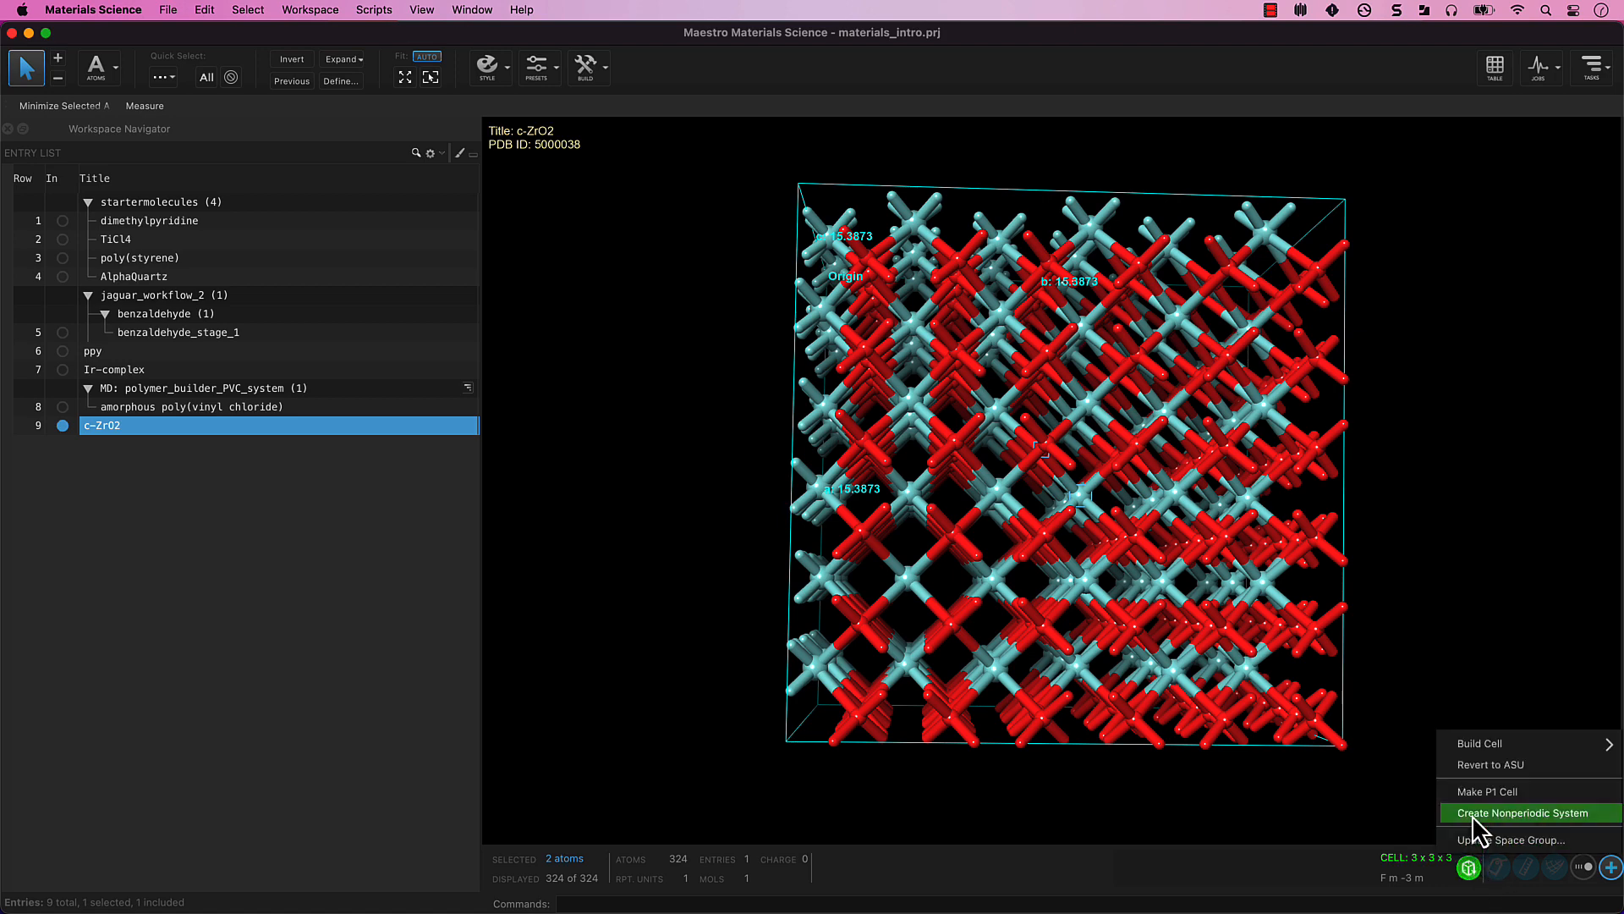
left_click(1487, 792)
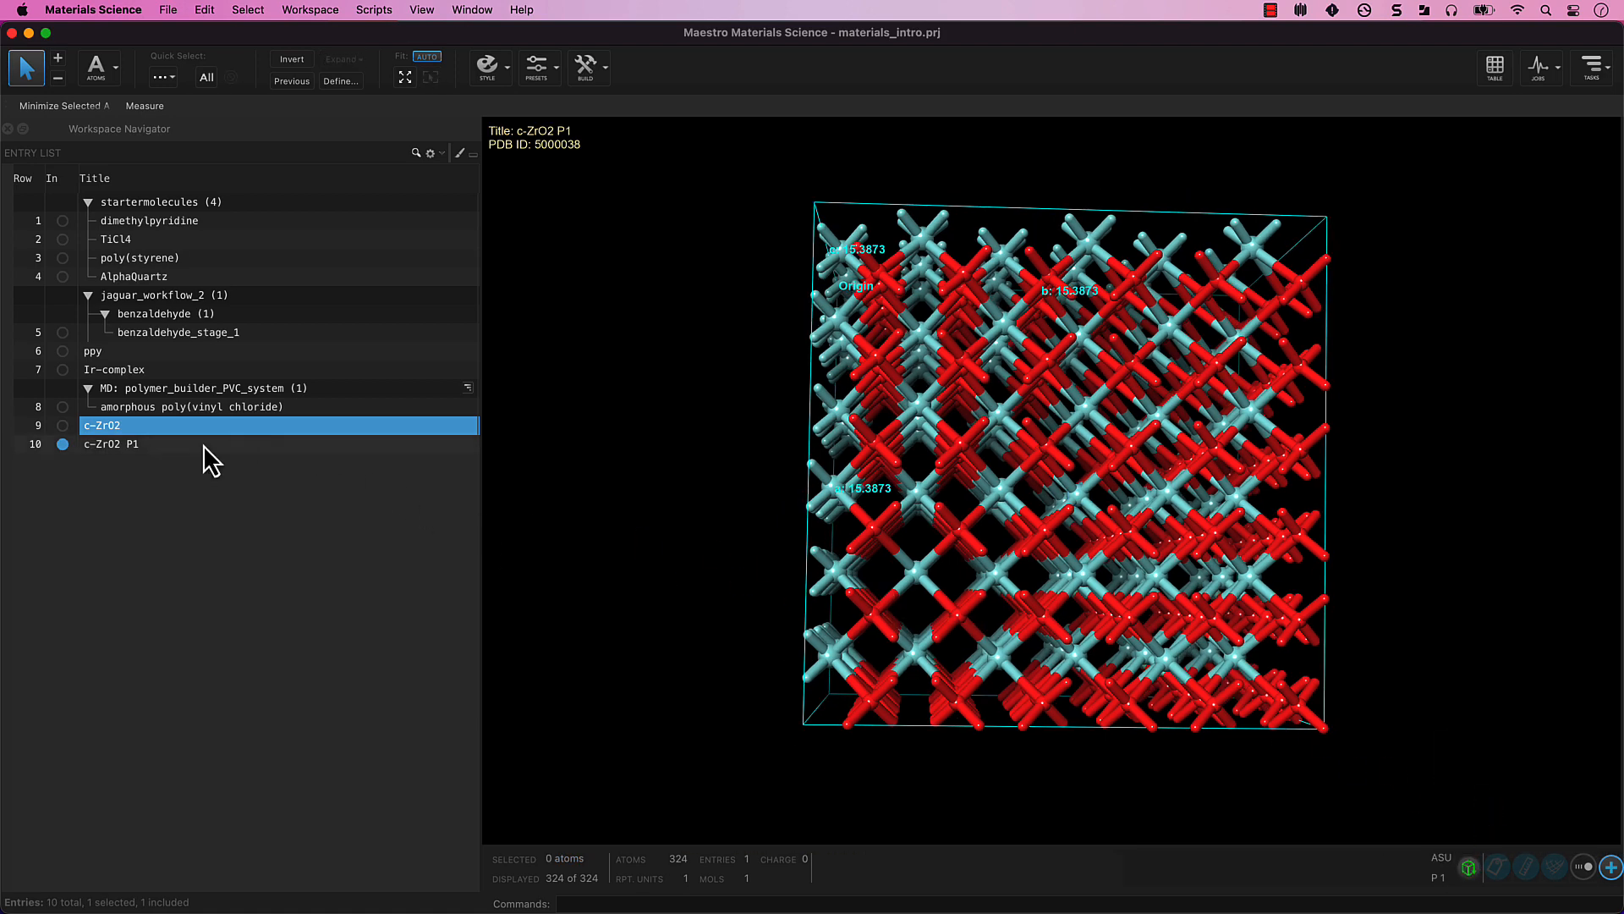
left_click(110, 443)
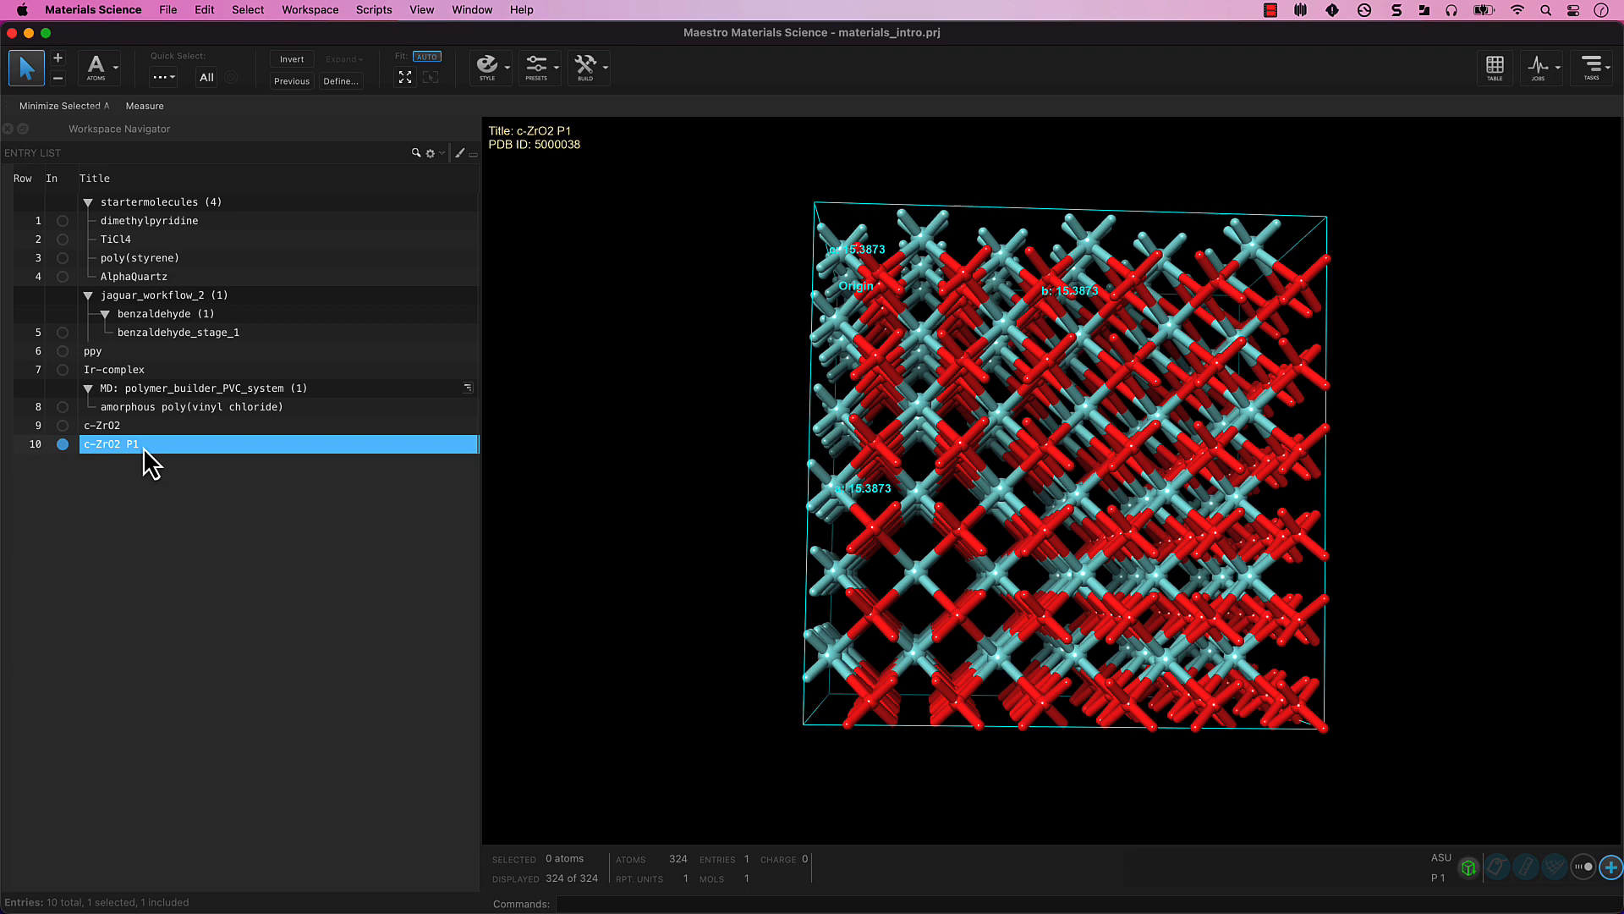
mouse_move(172, 452)
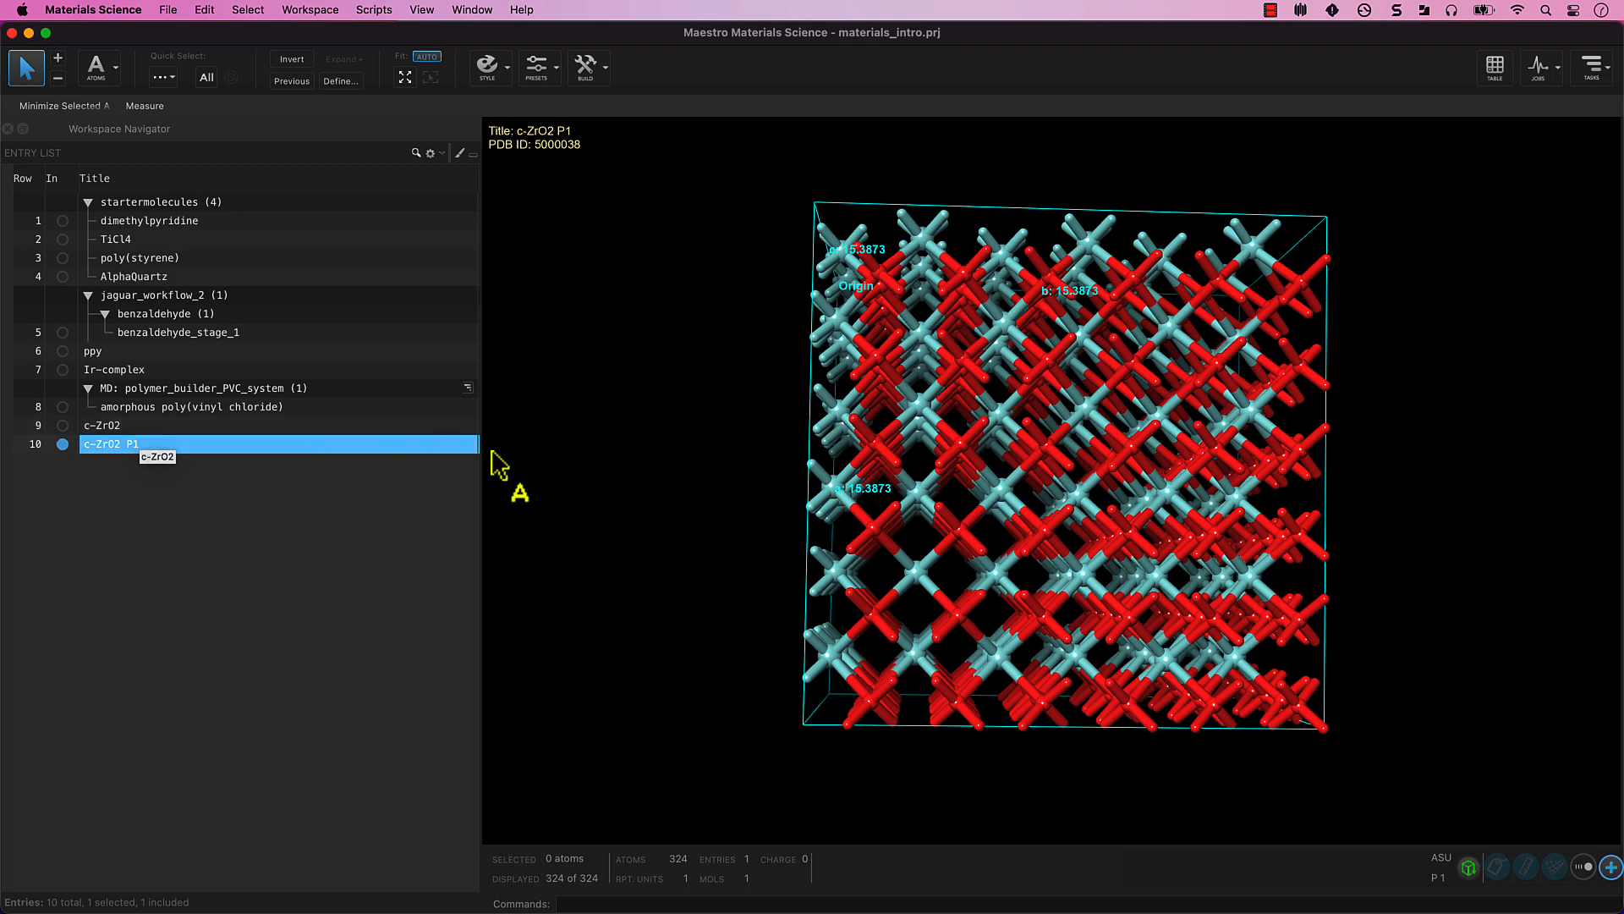
mouse_move(812, 483)
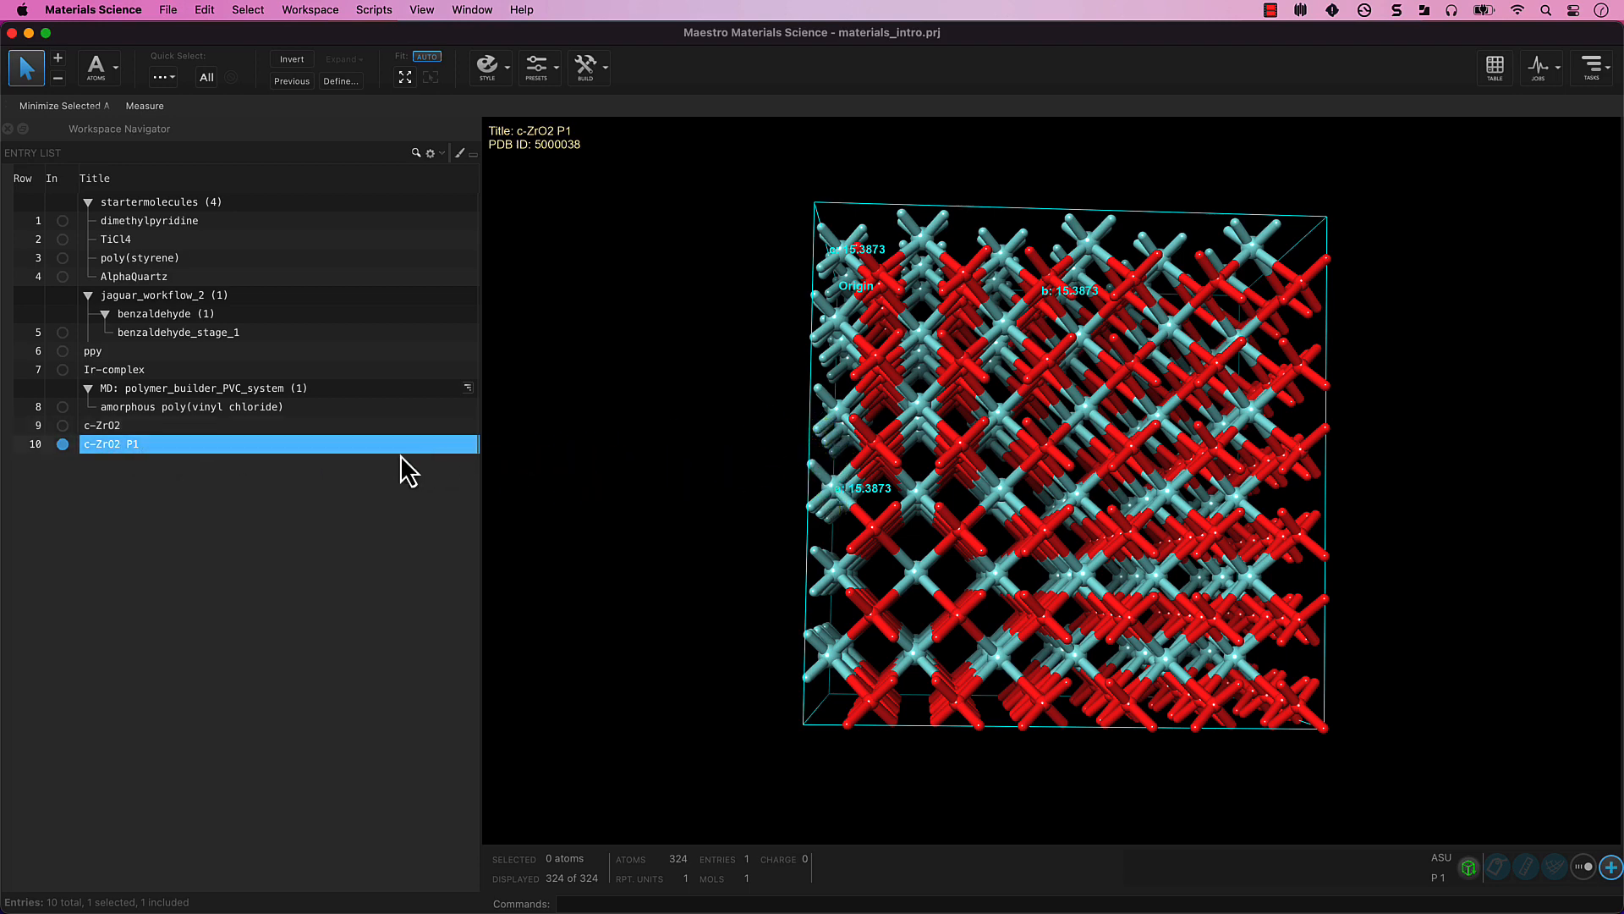
left_click(101, 425)
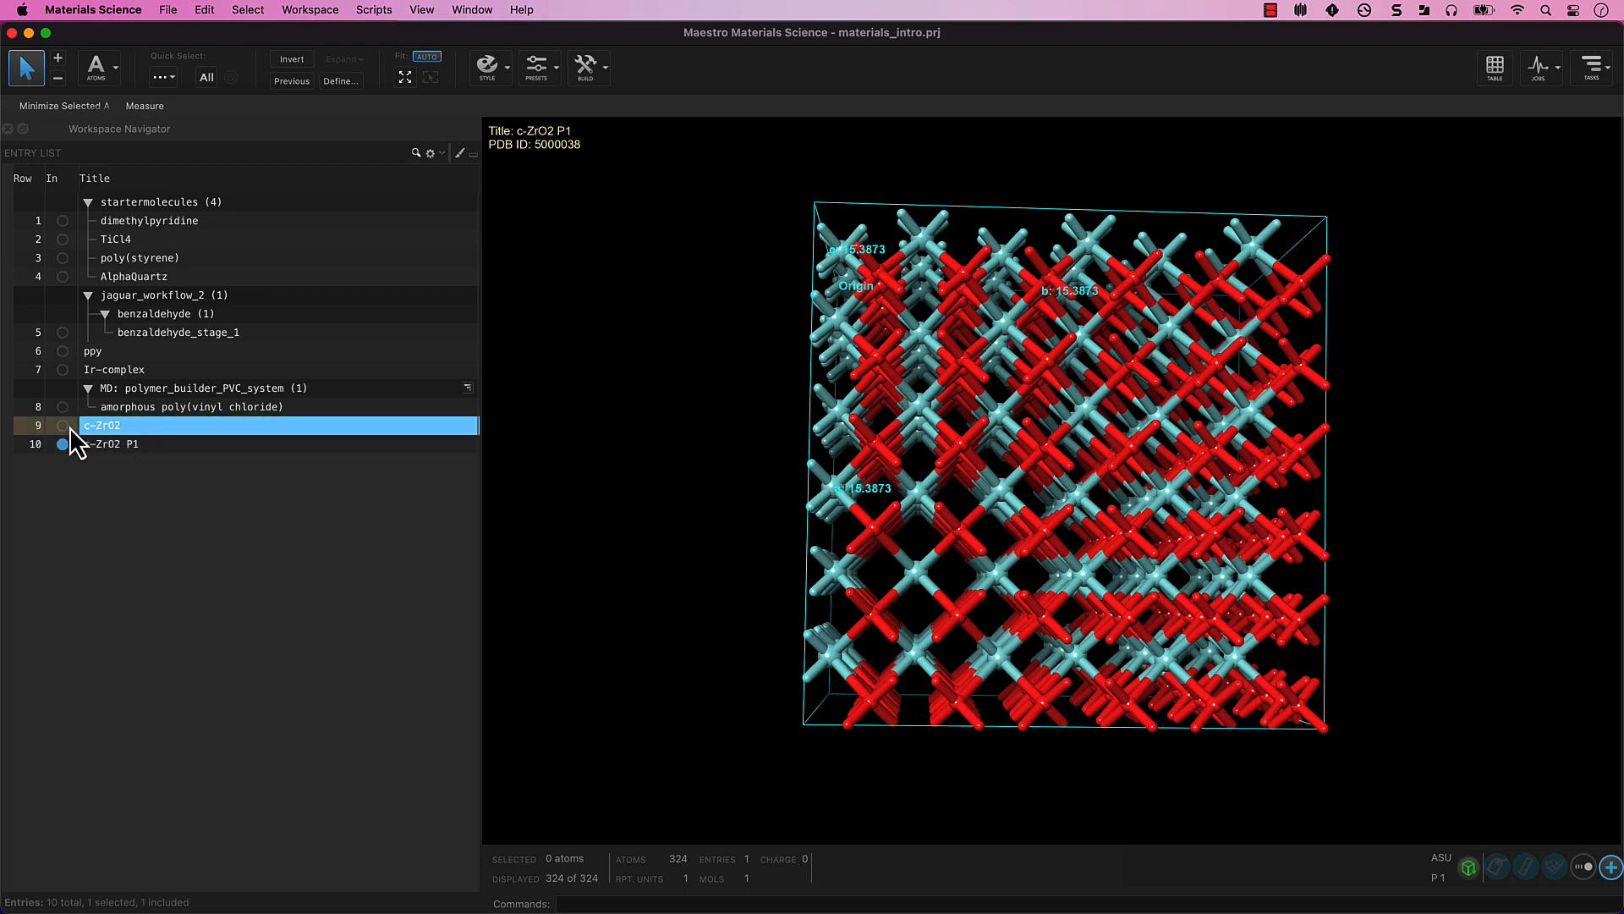
Revert c-ZrO2 to its two-atom asymmetric unit in the 5.1291 cell
left_click(61, 425)
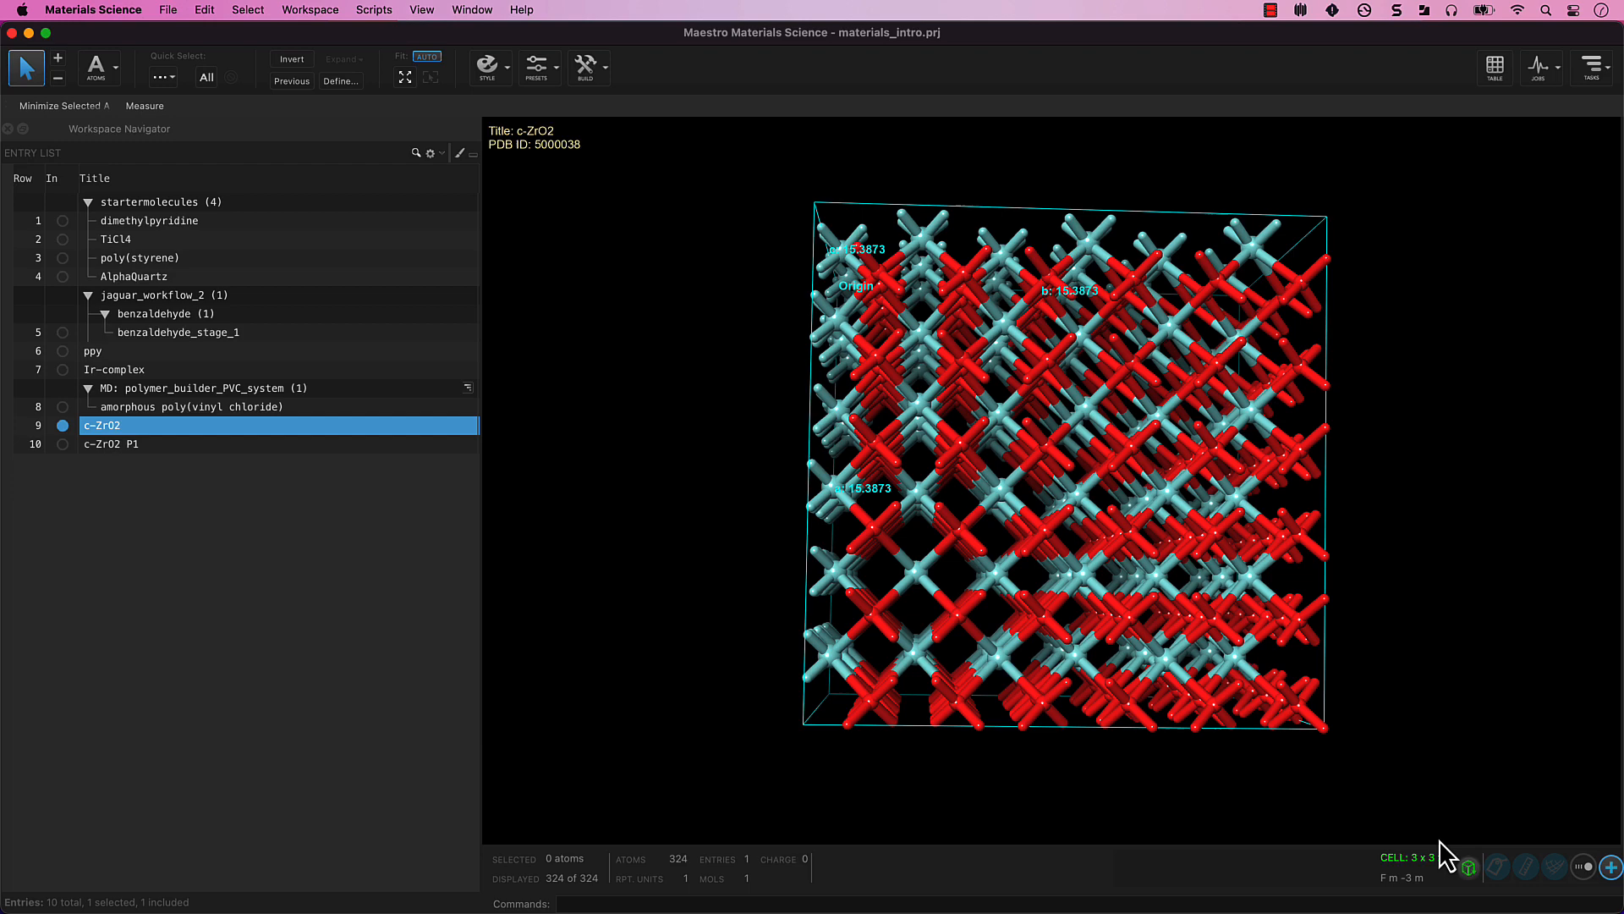
mouse_move(1469, 866)
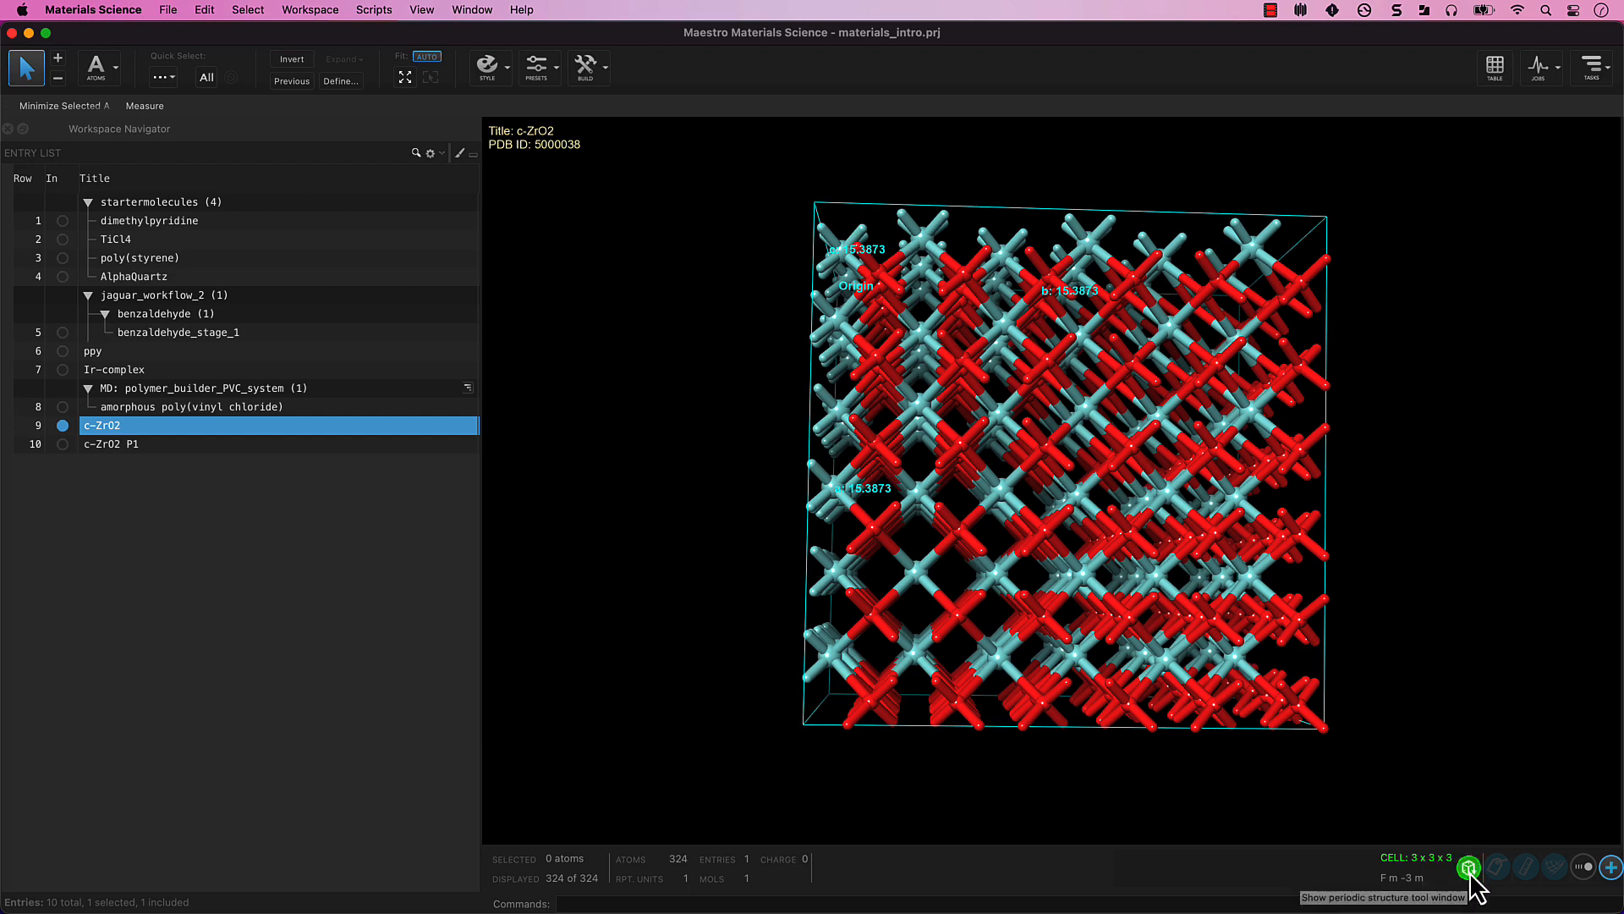
left_click(1467, 868)
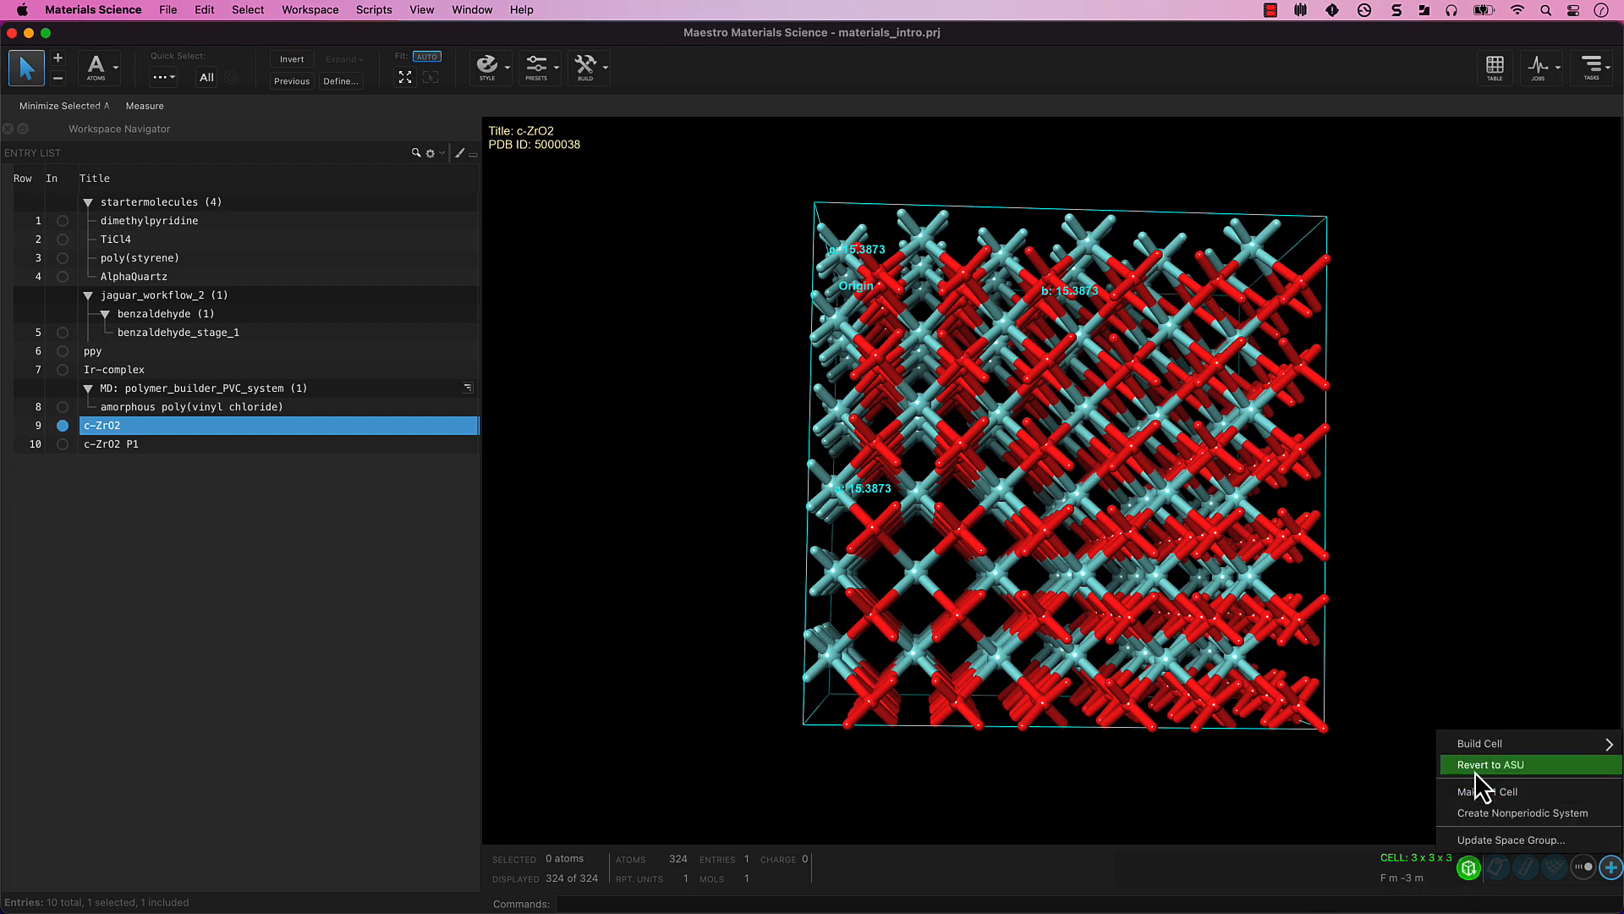
left_click(1491, 765)
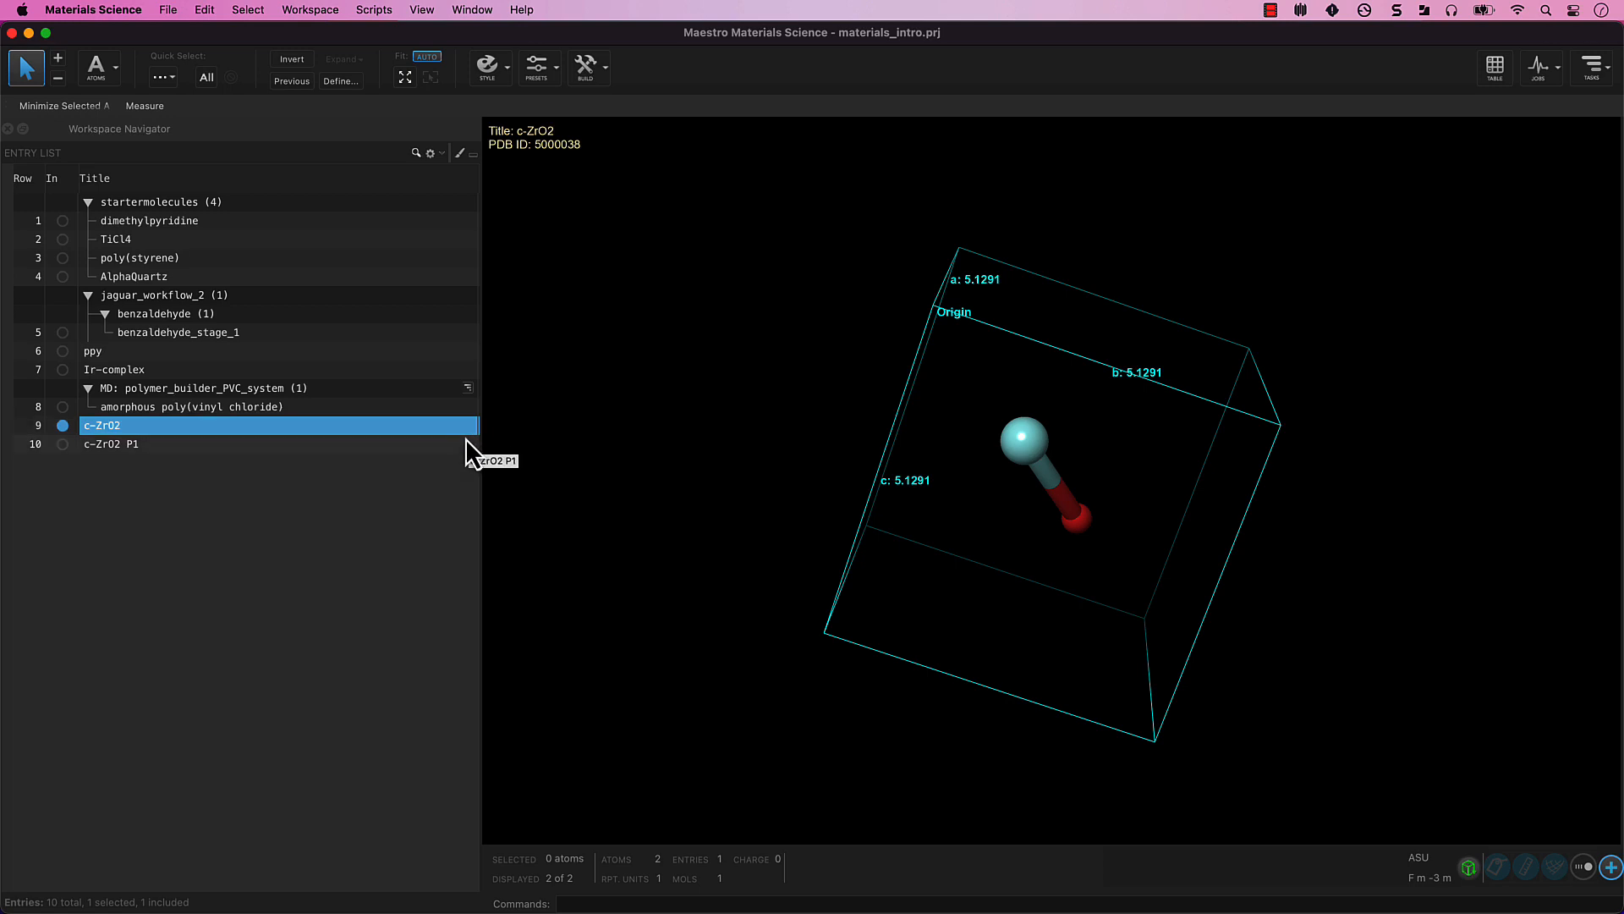
mouse_move(467, 466)
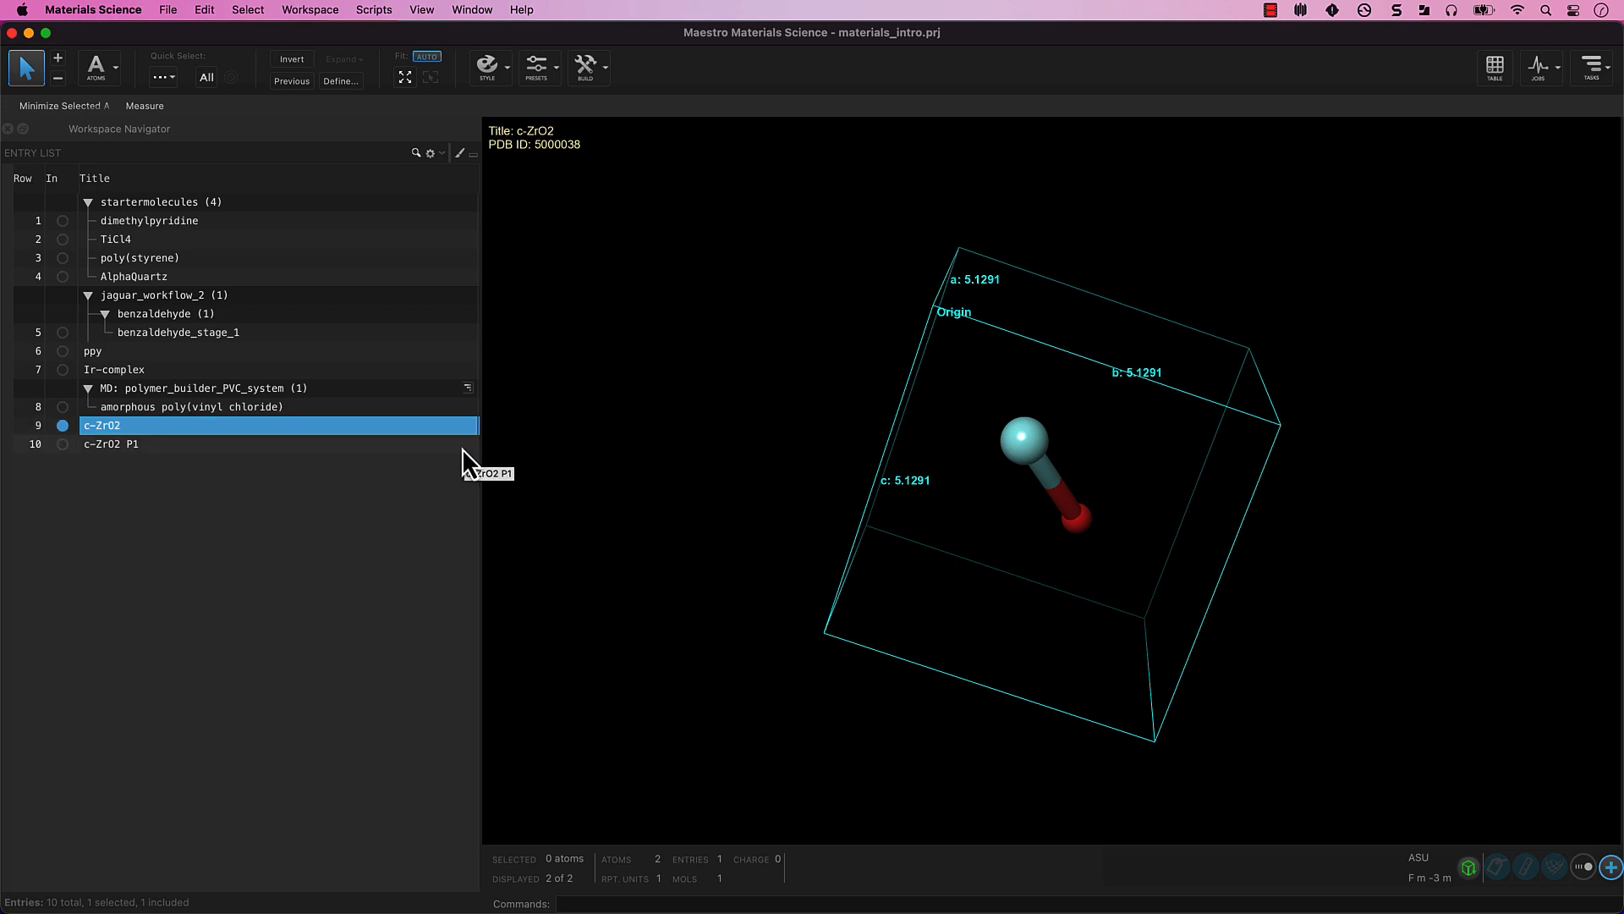